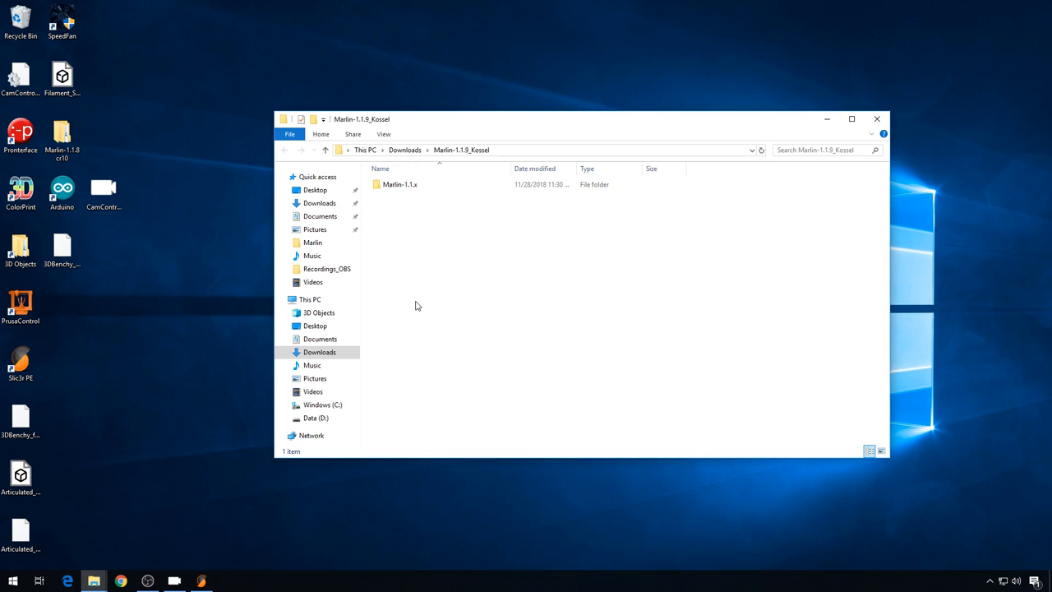
mouse_move(479, 274)
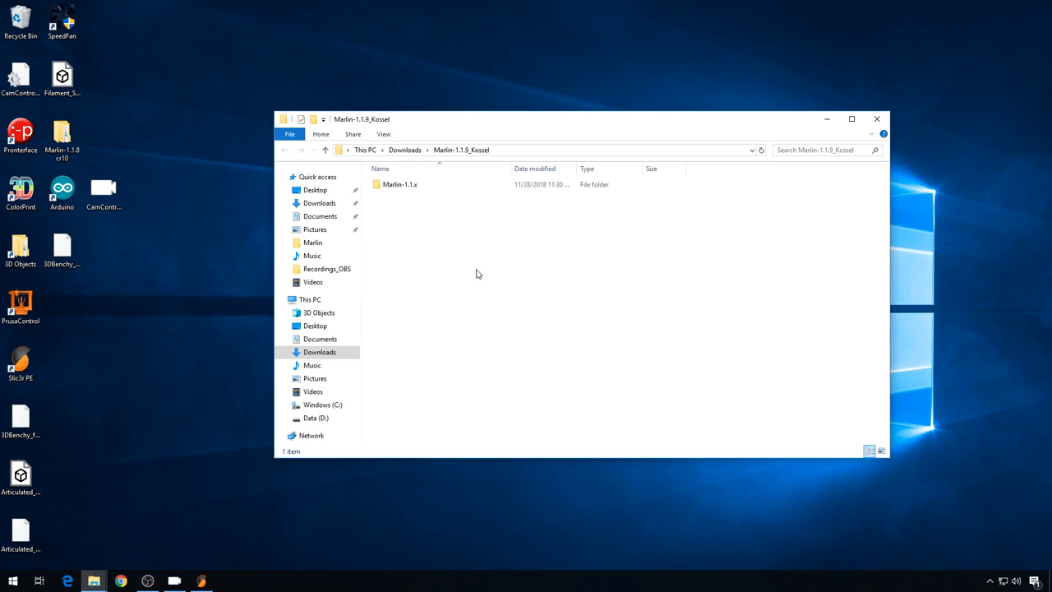
Step: Browse Marlin > example_configurations > delta > Anycubic > Kossel and select both configuration headers
double_click(400, 184)
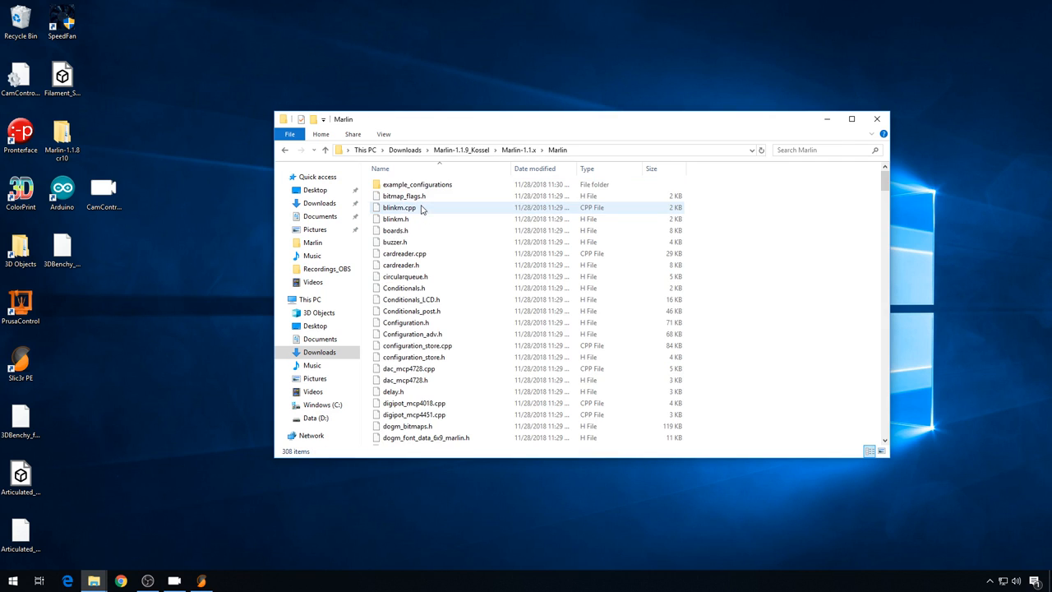
double_click(417, 185)
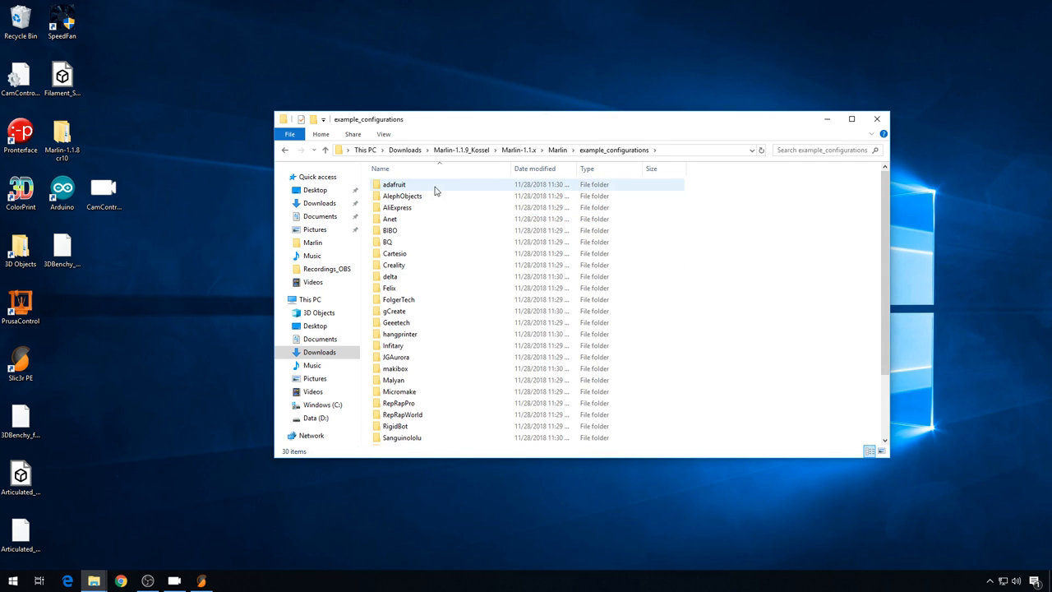
double_click(389, 276)
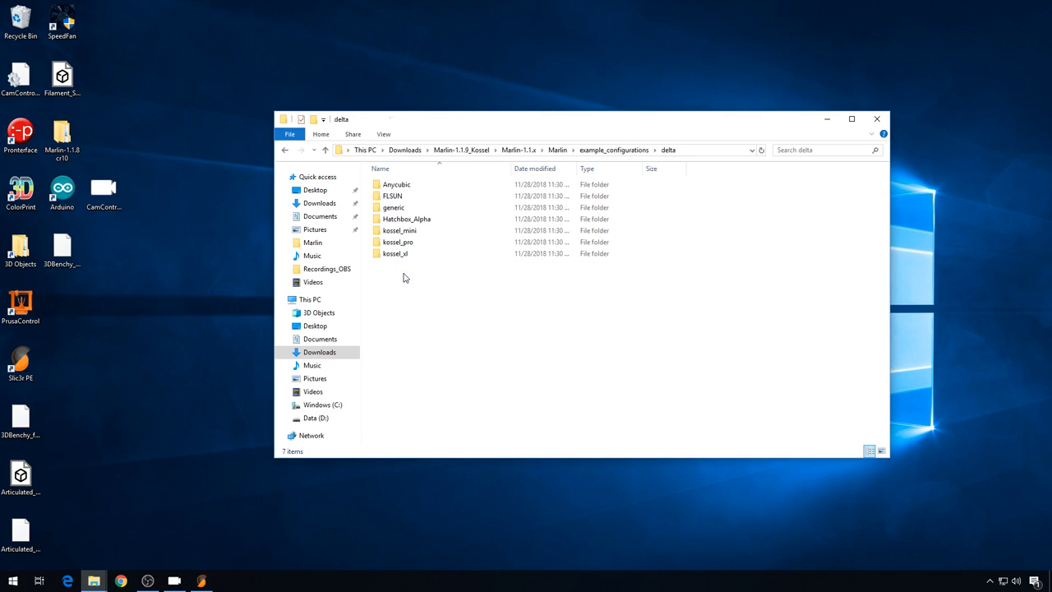
double_click(396, 184)
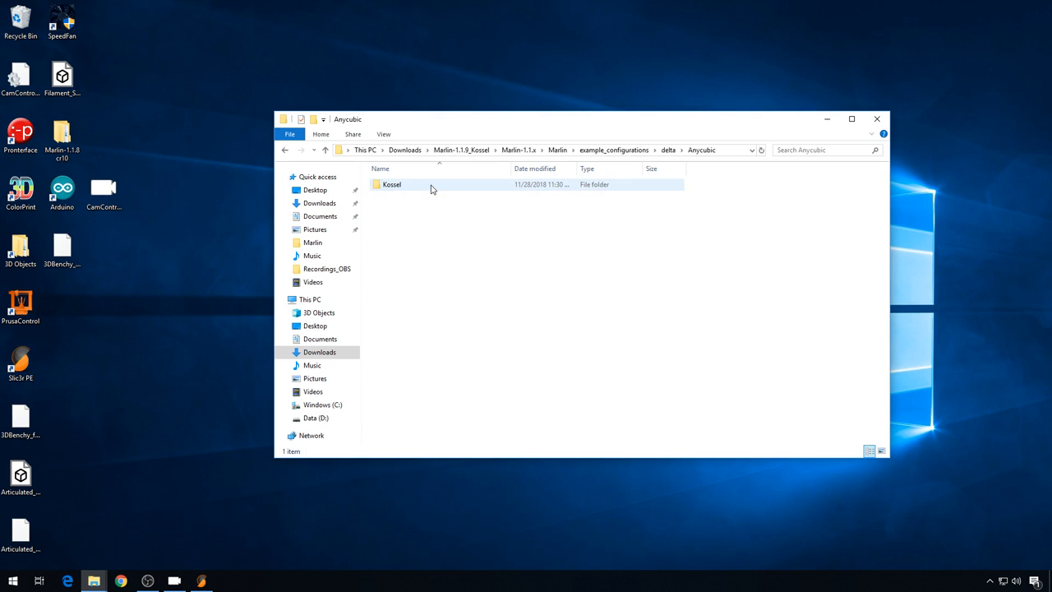
double_click(392, 184)
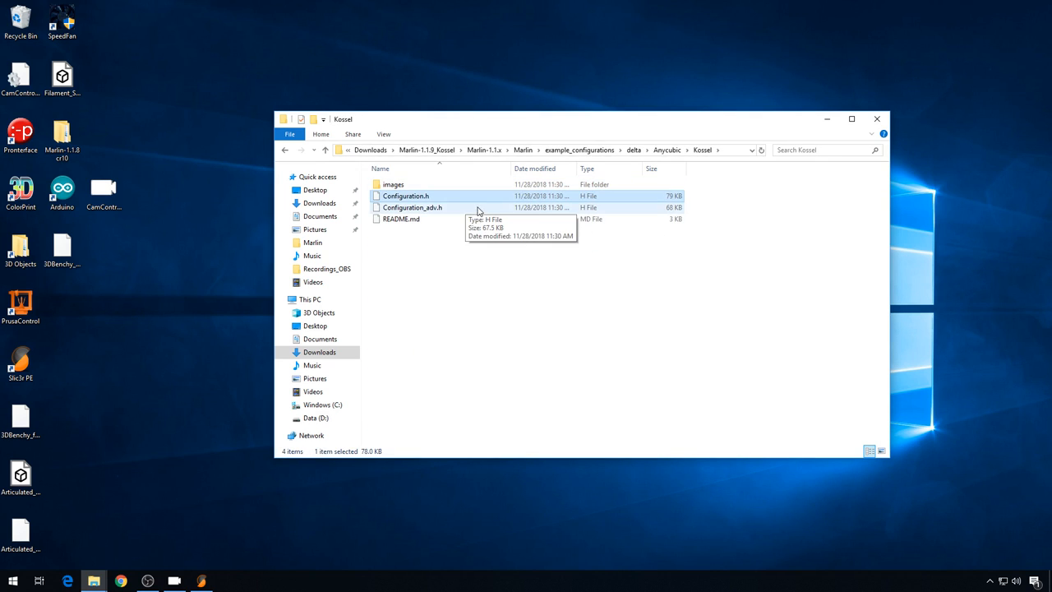
mouse_move(466, 208)
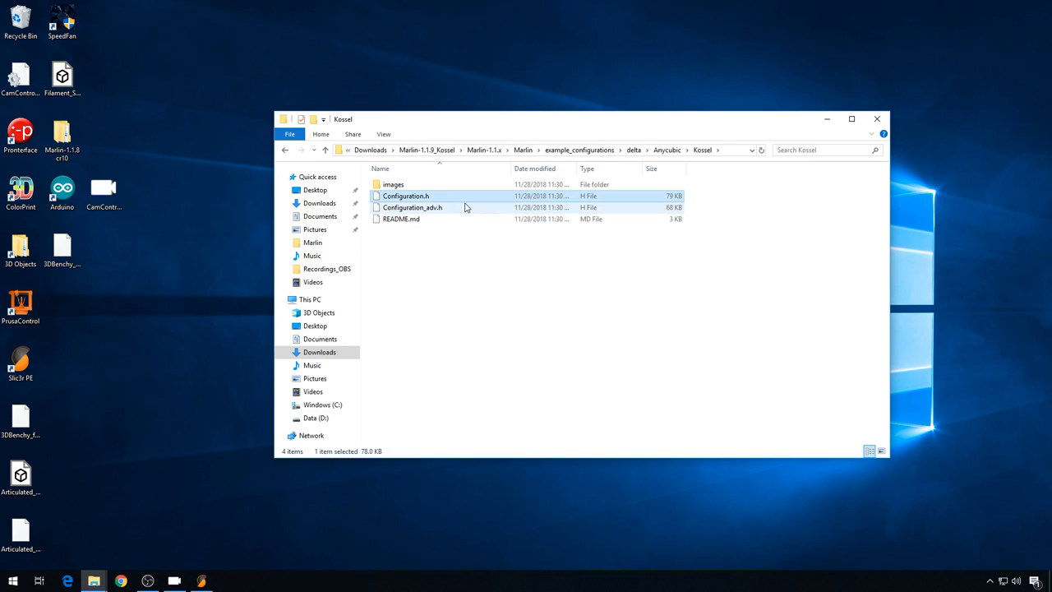
click(411, 207)
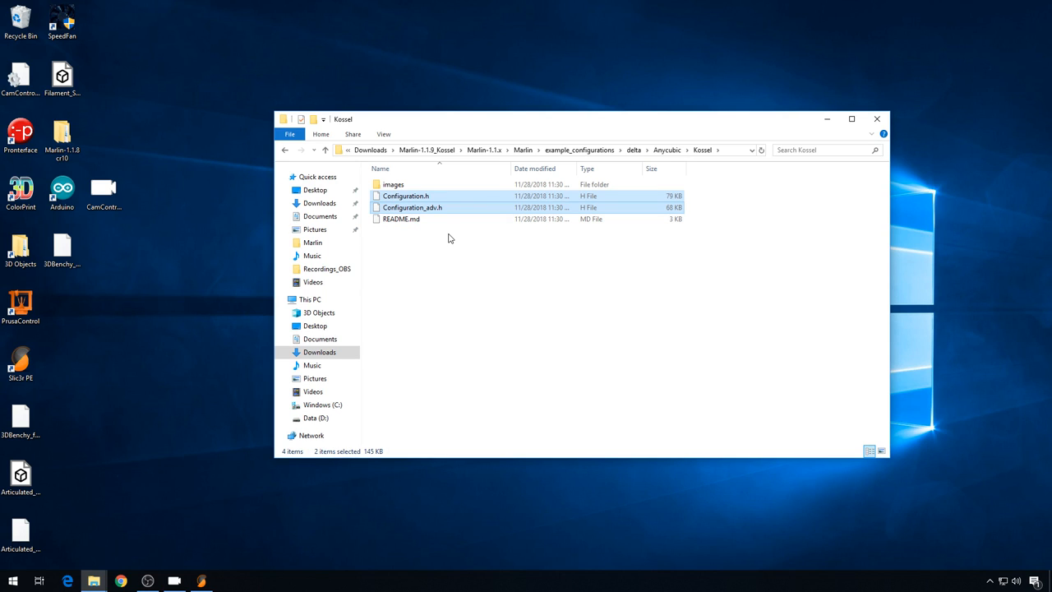
click(393, 184)
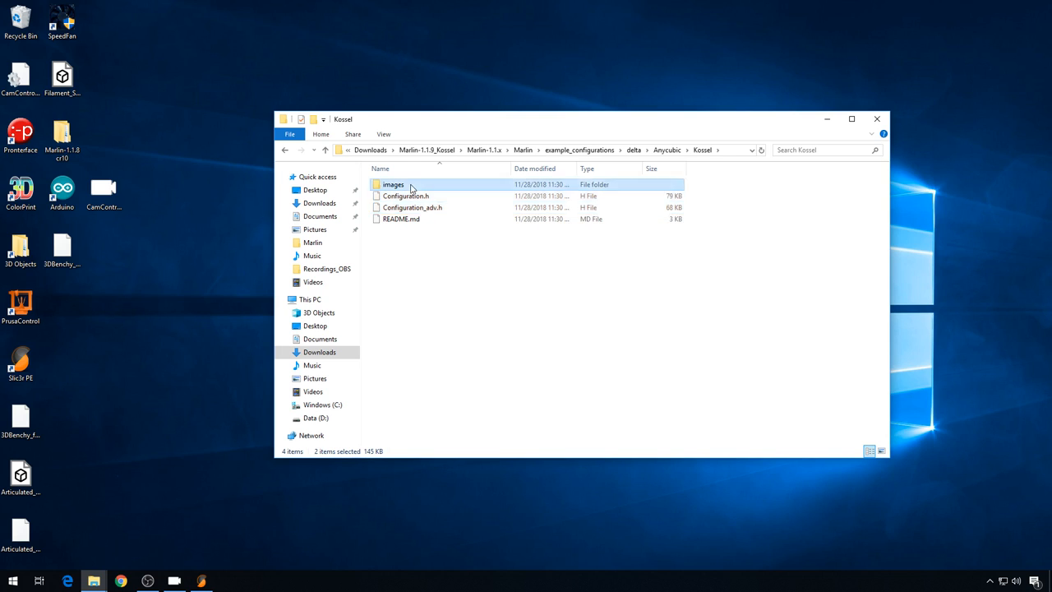
double_click(394, 184)
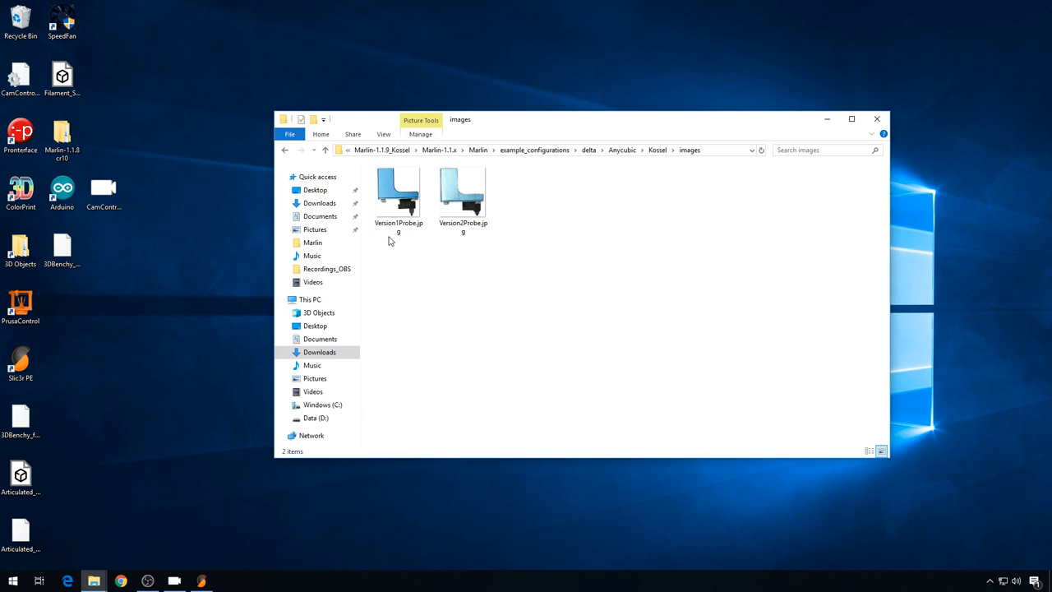
mouse_move(395, 249)
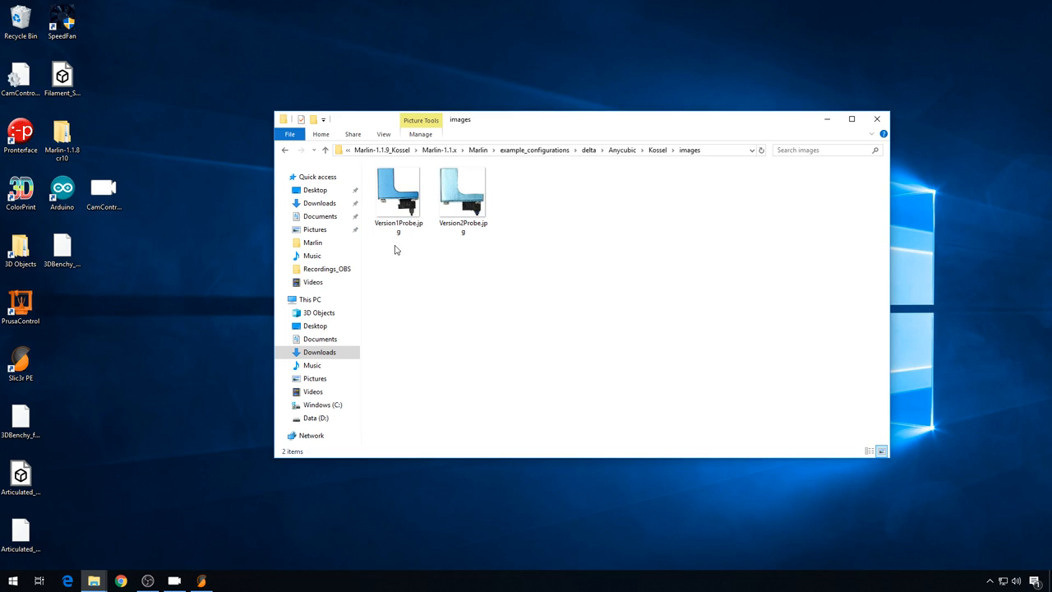
mouse_move(516, 212)
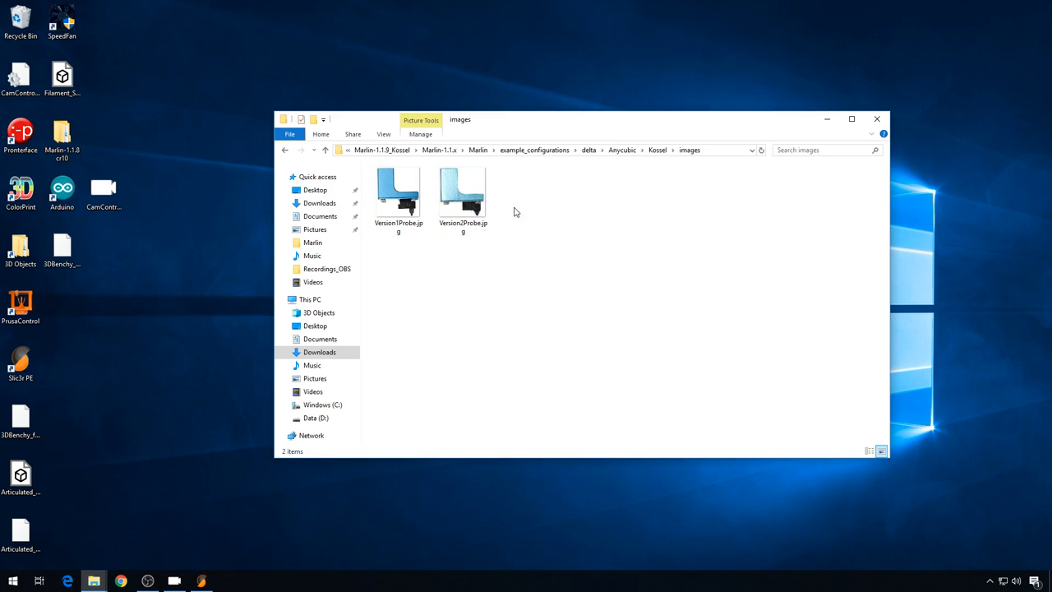
click(463, 190)
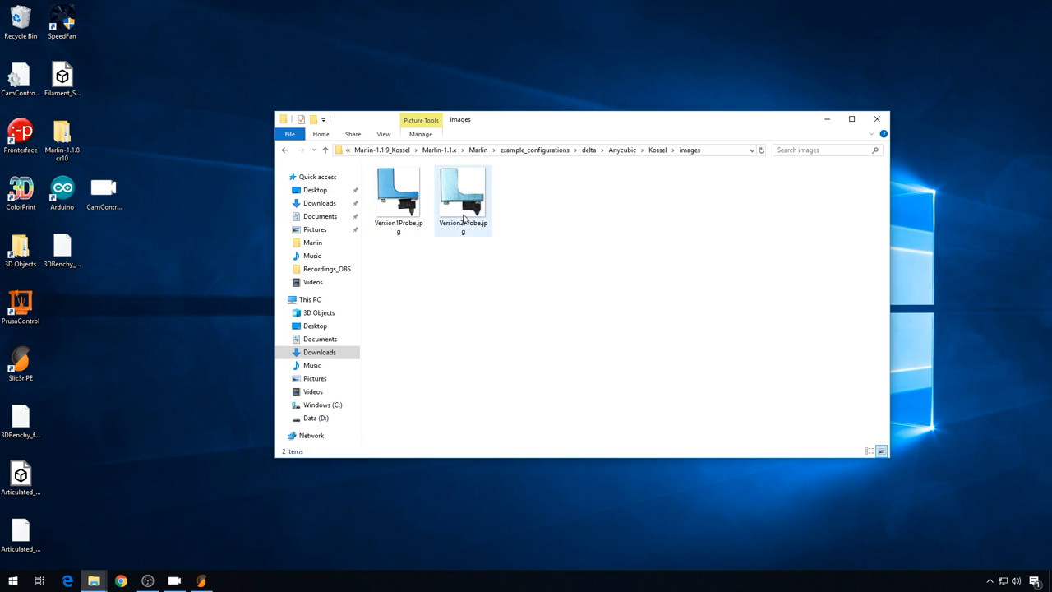
click(440, 256)
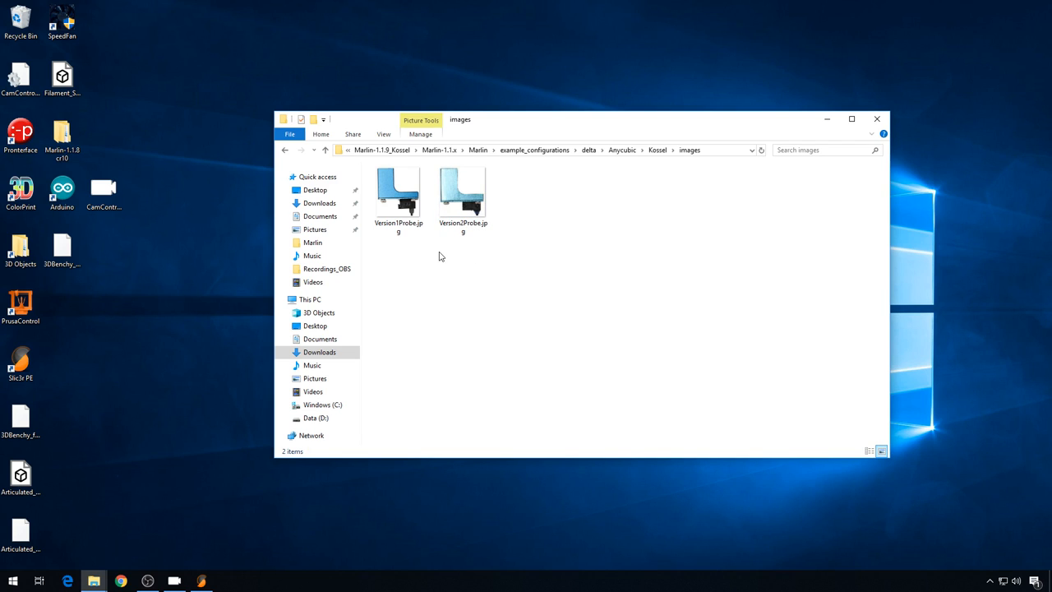
mouse_move(388, 211)
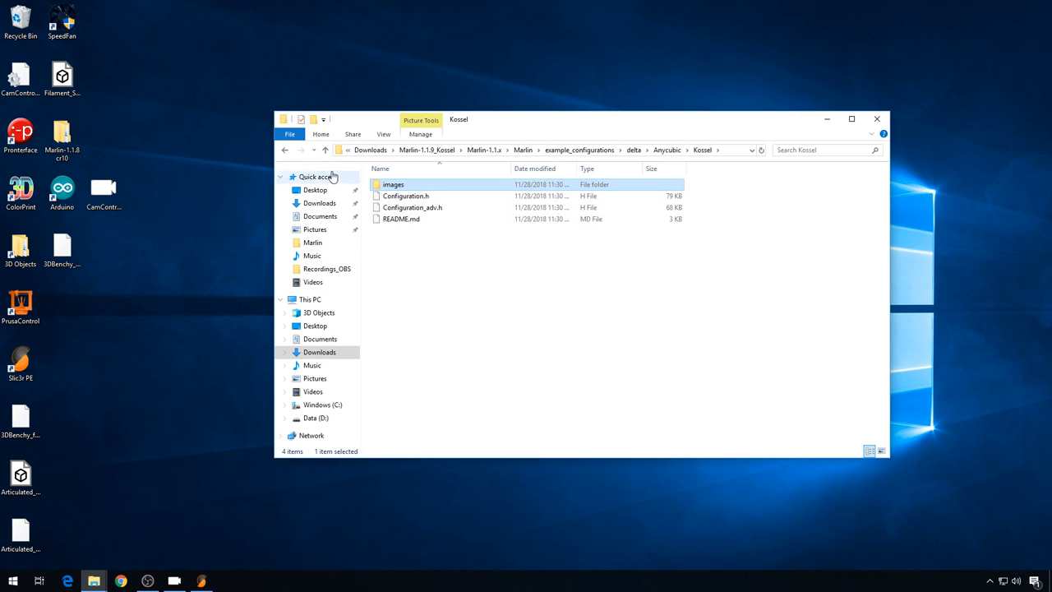
Step: Paste Configuration.h and Configuration_adv.h into the Marlin folder, replacing the existing files
click(326, 149)
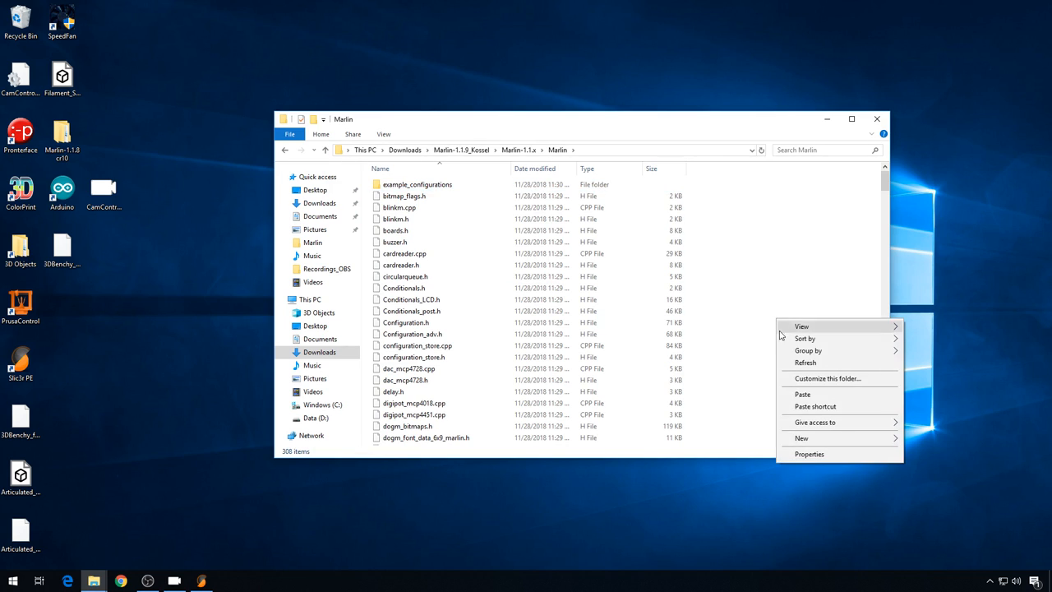
click(802, 394)
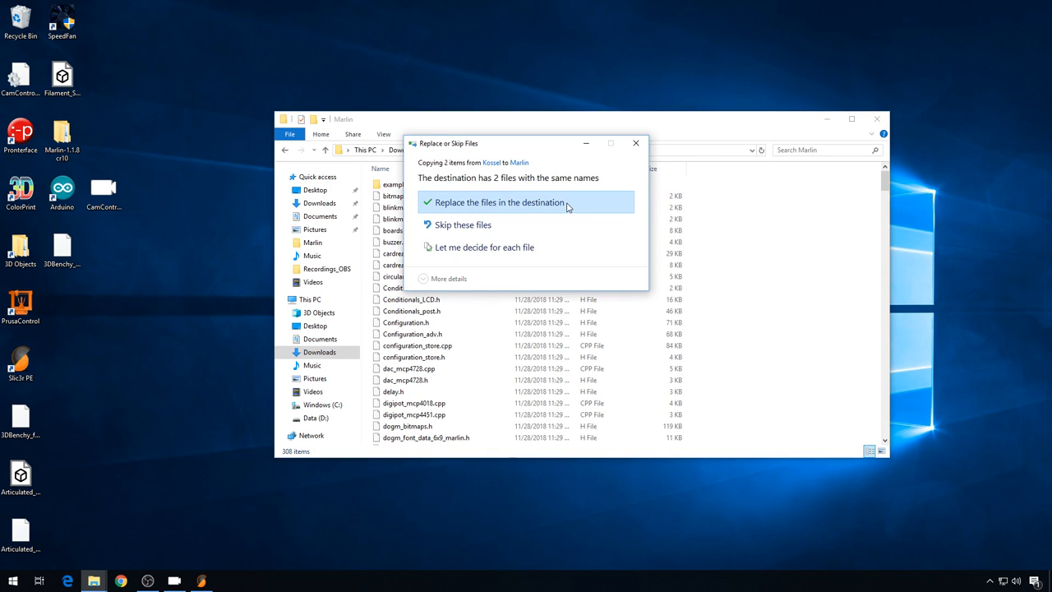
click(499, 202)
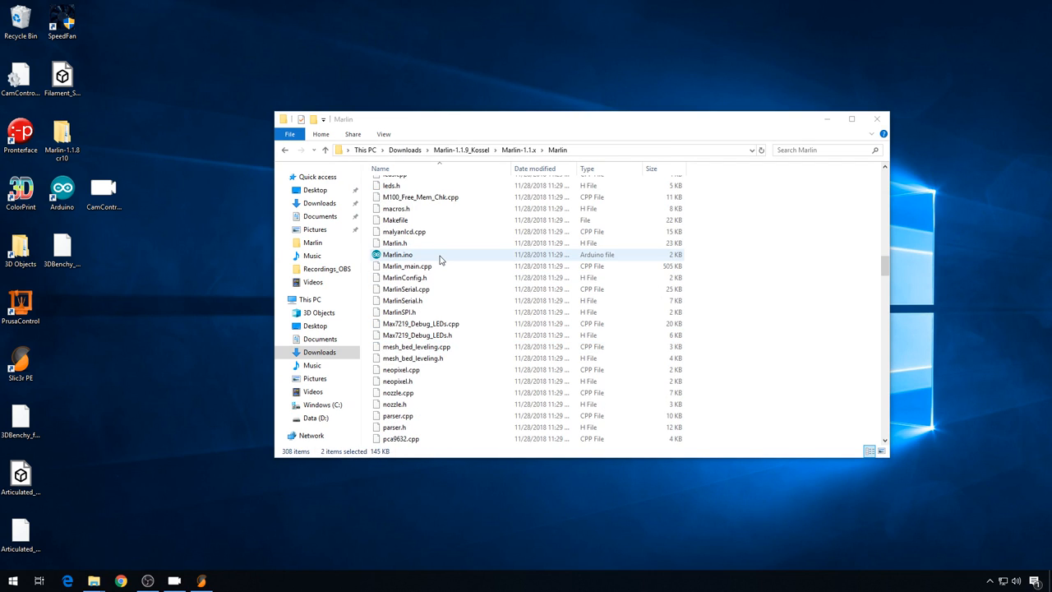
Step: Open Marlin.ino and set ANYCUBIC_PROBE_VERSION 2 and ANYCUBIC_KOSSEL_ENABLE_BED 1 in Configuration.h
double_click(398, 254)
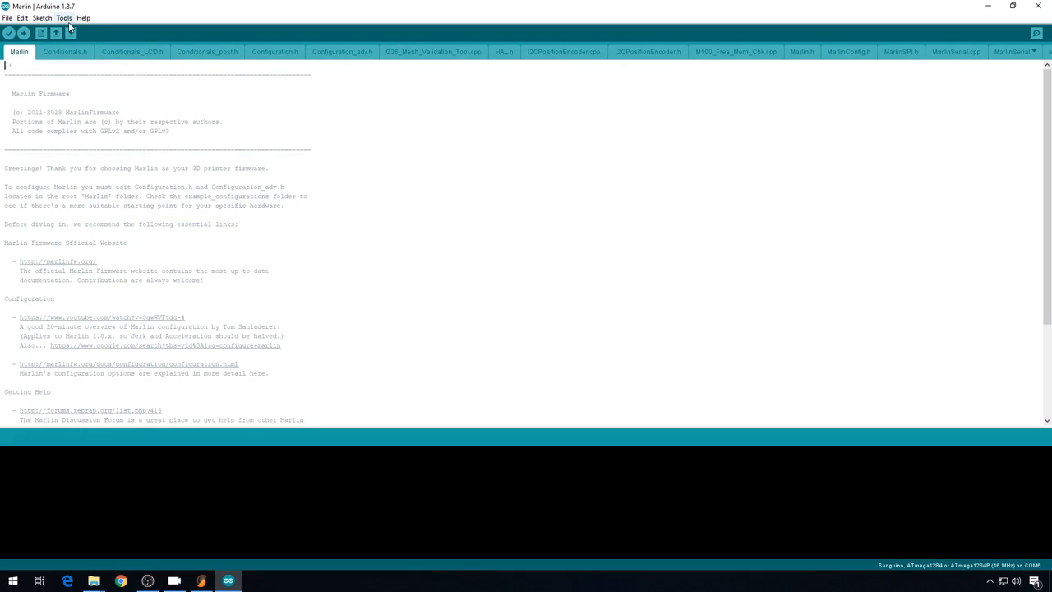
click(274, 52)
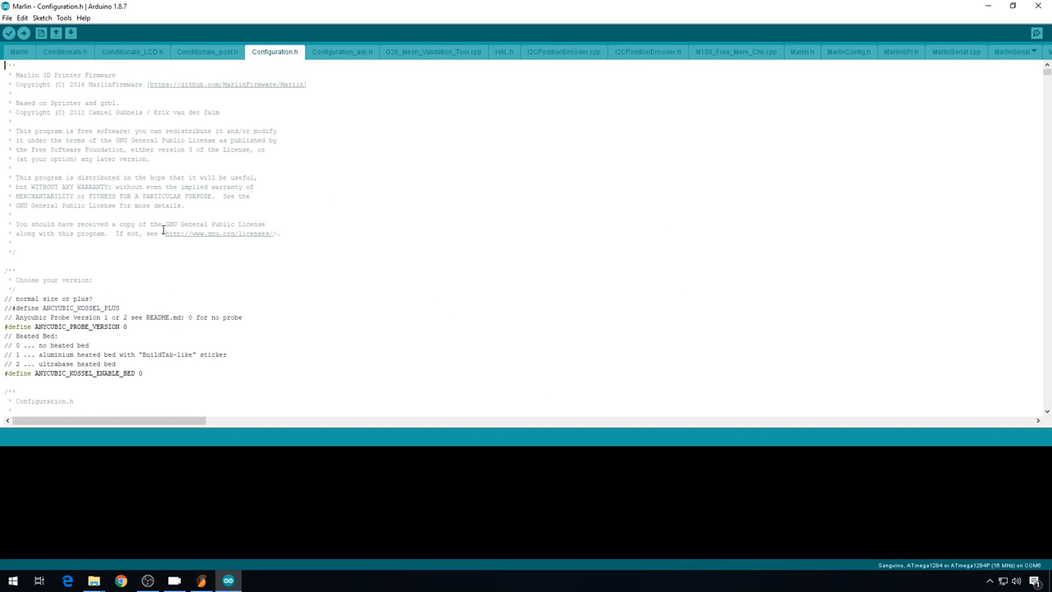
scroll(down, 3)
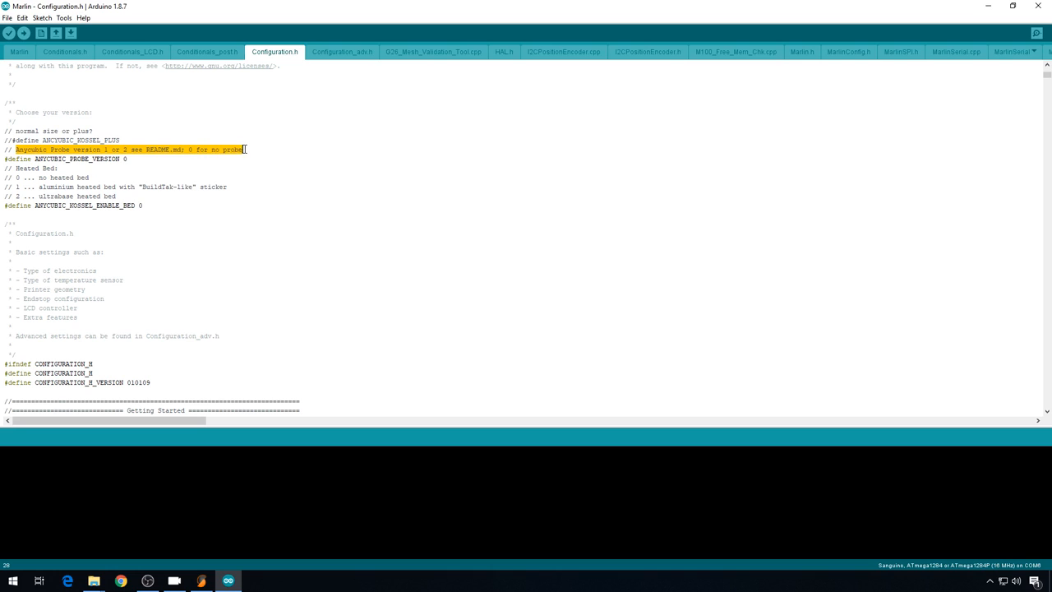
click(129, 159)
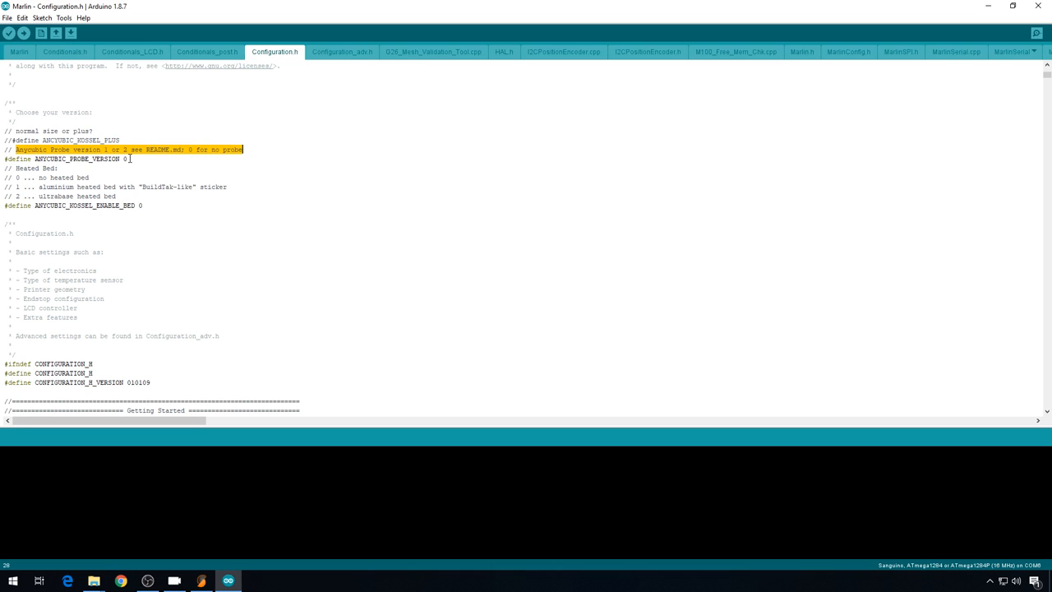
click(164, 244)
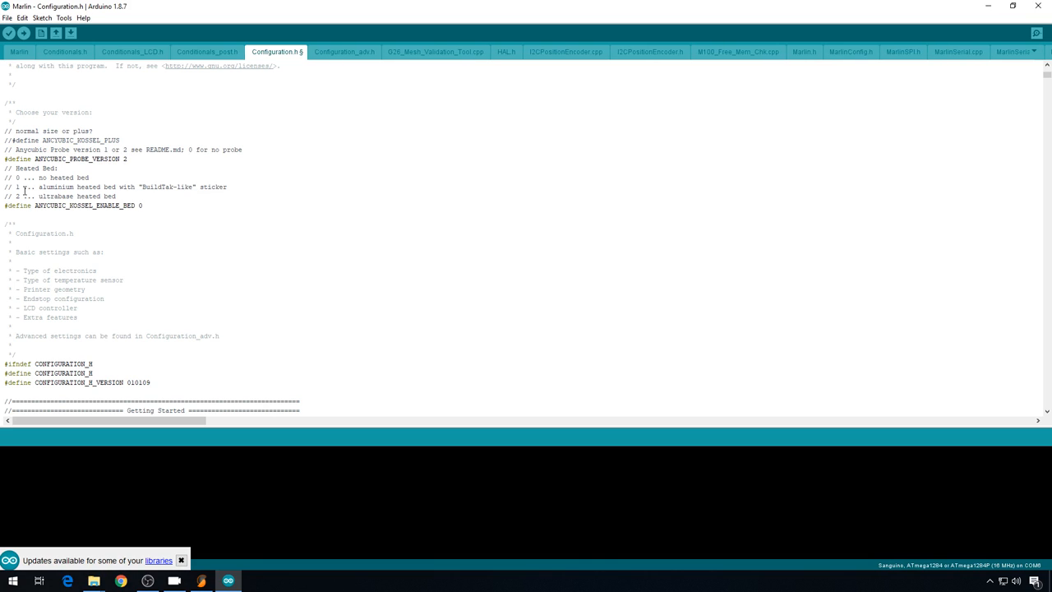
click(145, 206)
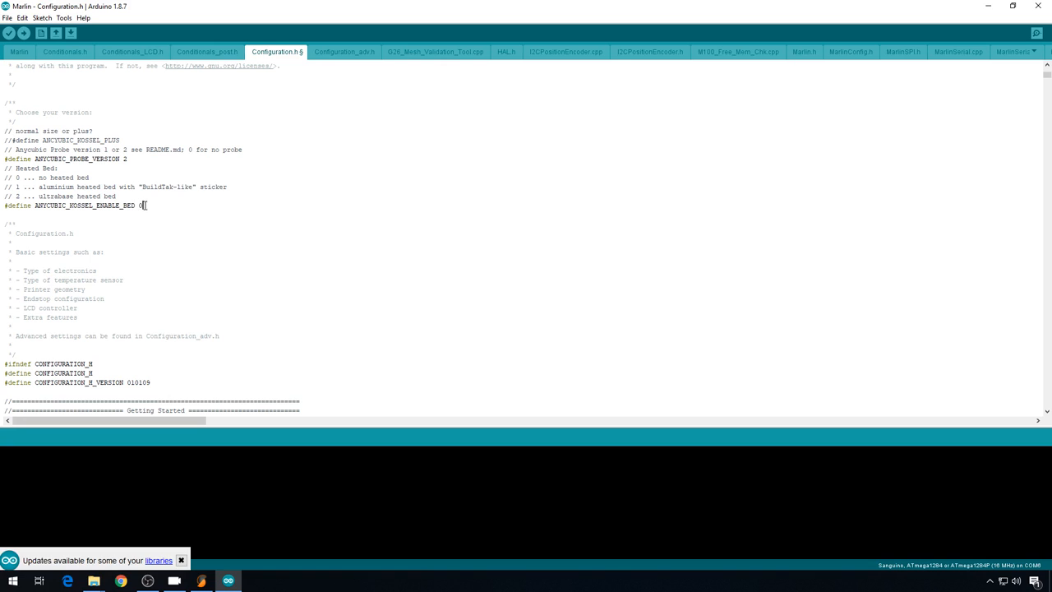
text(1)
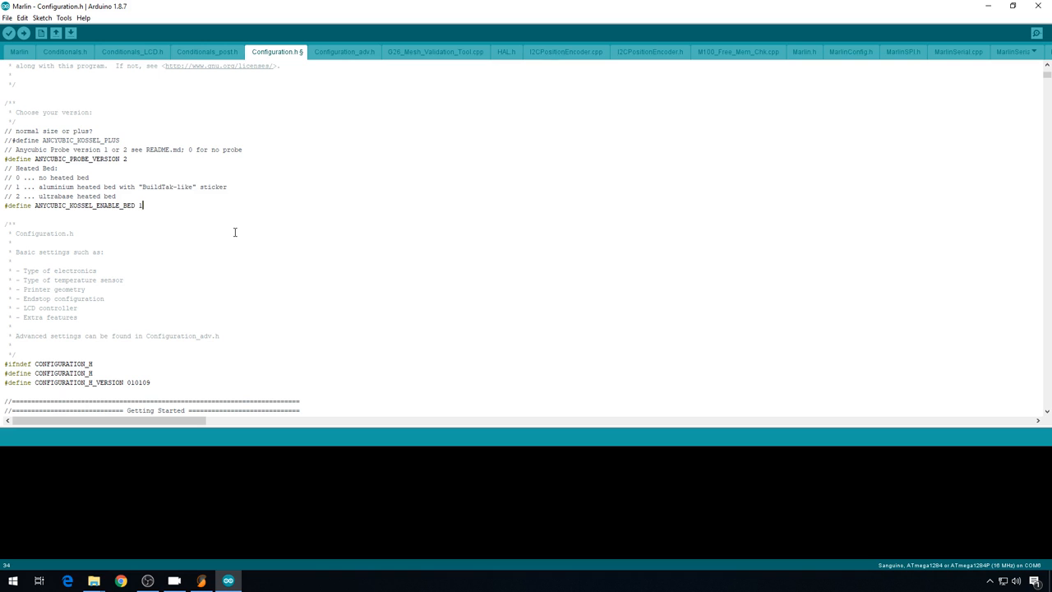
scroll(down, 3)
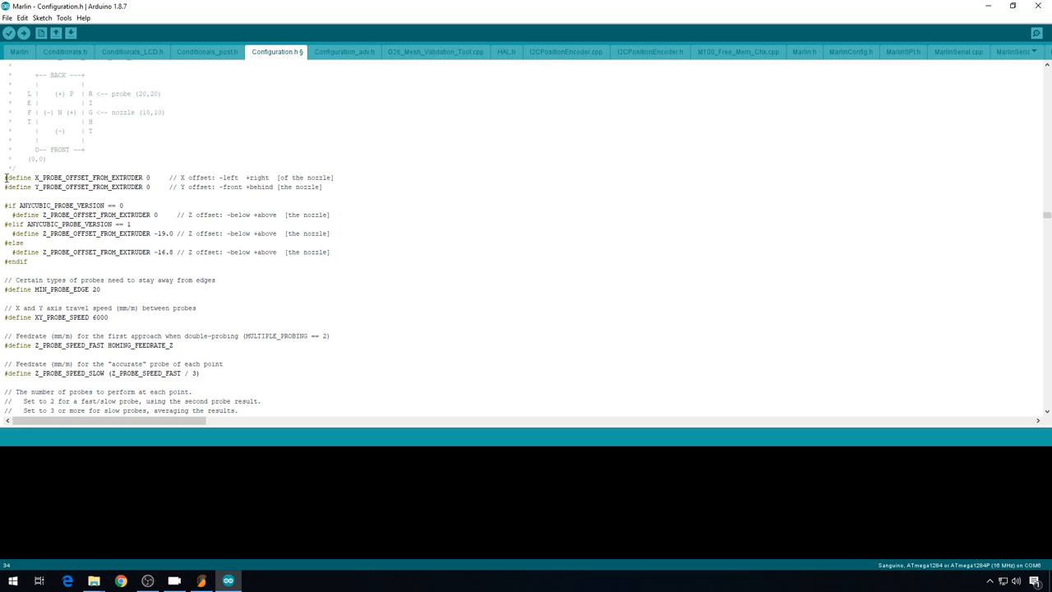
drag(4, 177, 333, 252)
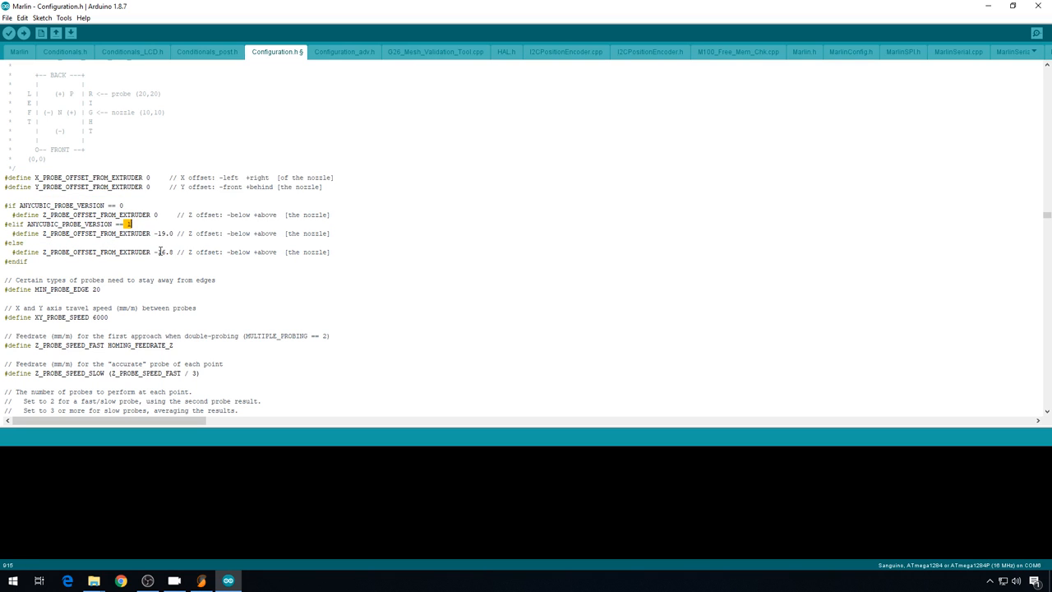
click(24, 32)
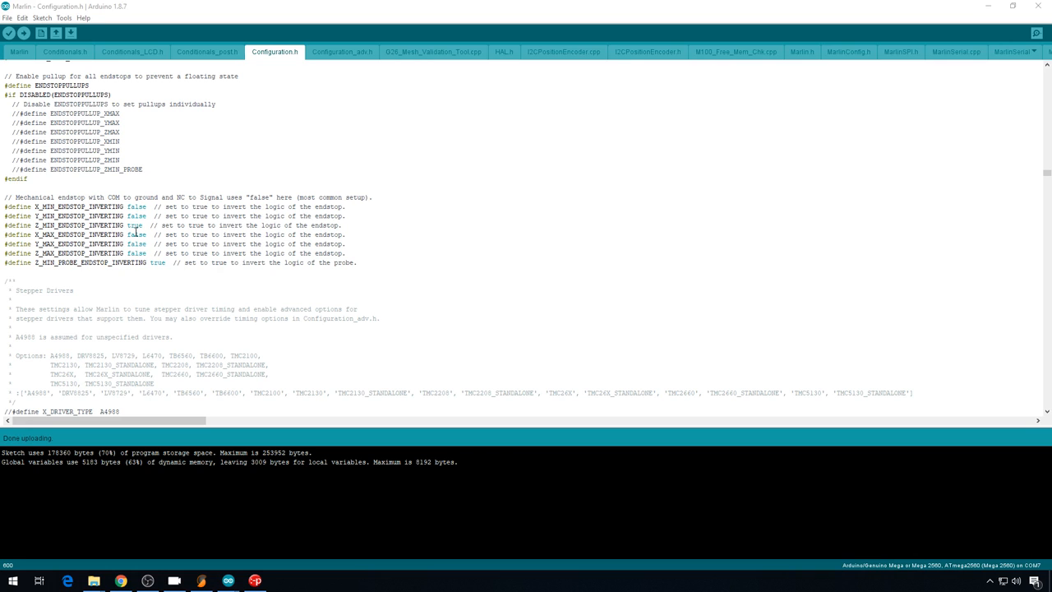
Step: Check the Z min and probe endstop inverting values, then set DELTA_HEIGHT to 400.00
double_click(135, 225)
text(fals)
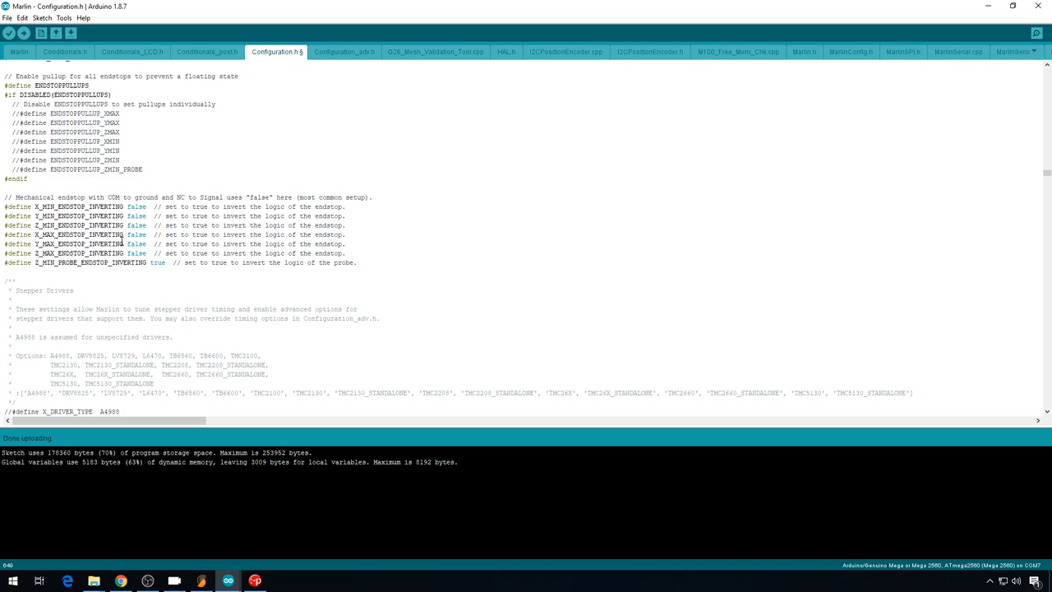
double_click(157, 262)
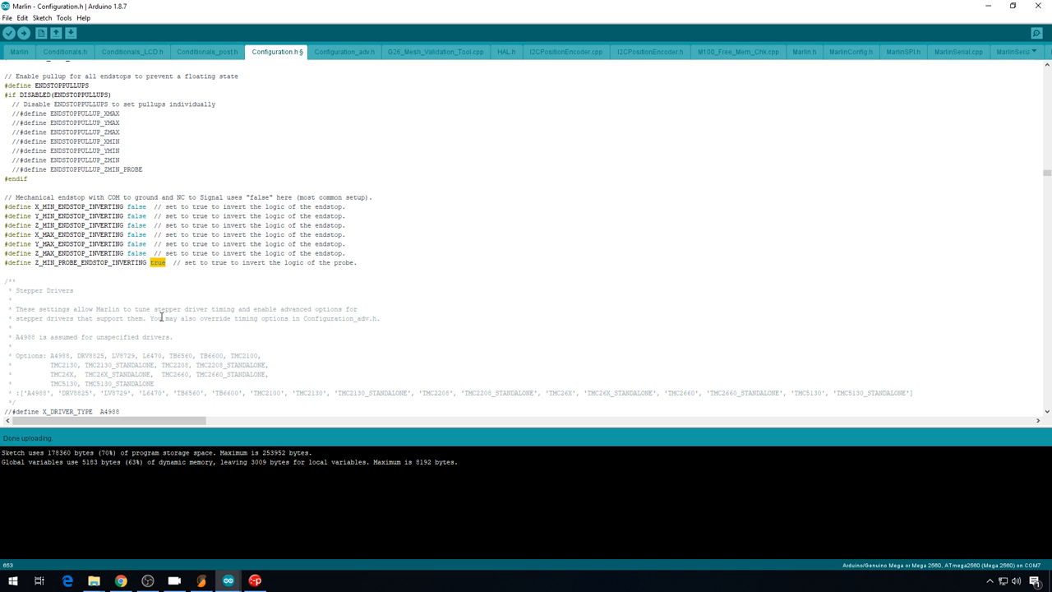
scroll(down, 3)
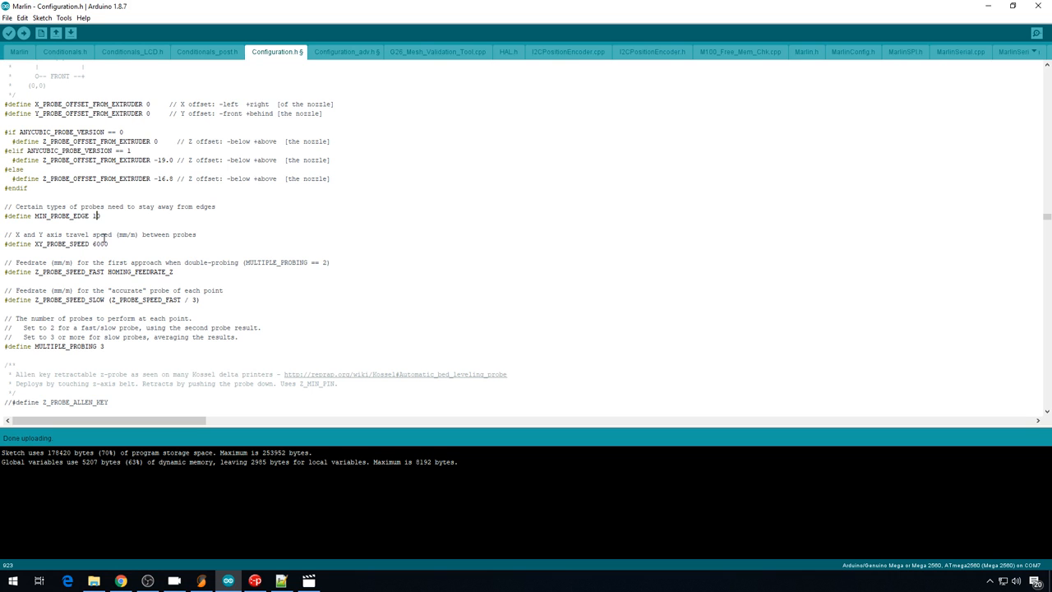
scroll(down, 3)
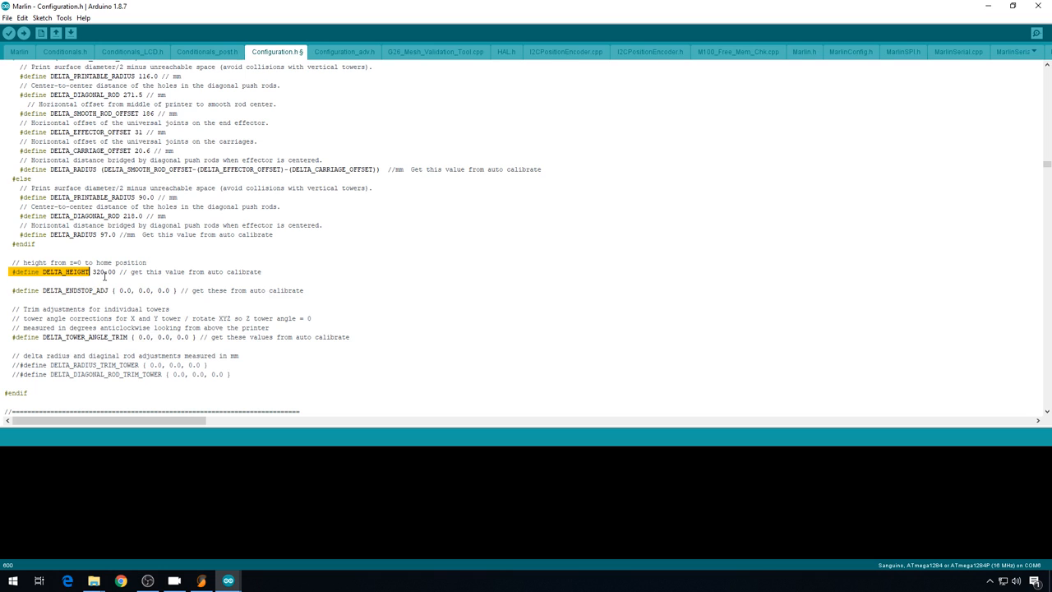
click(98, 272)
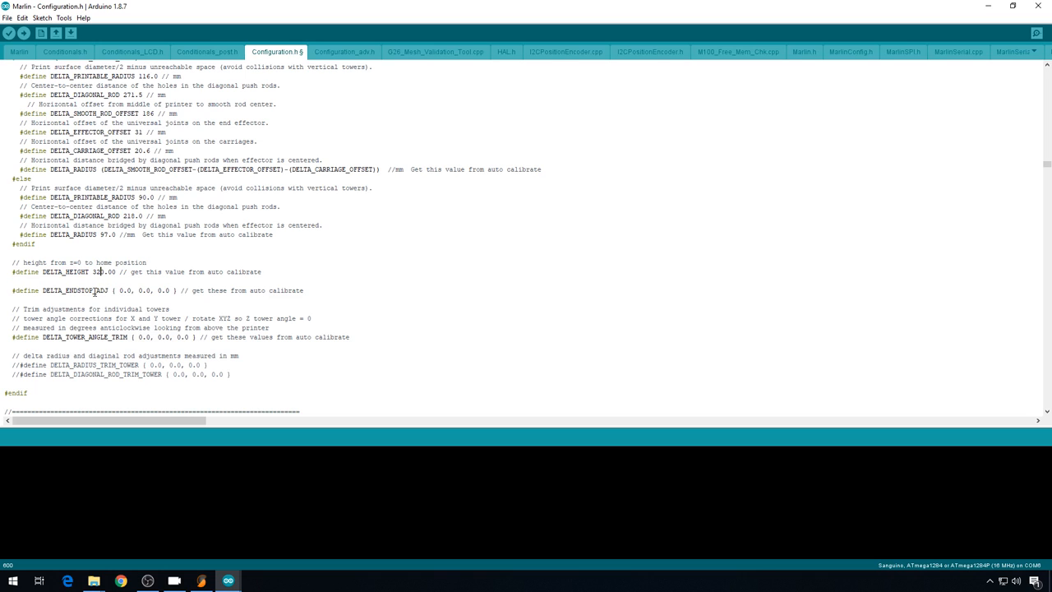
text(400.00)
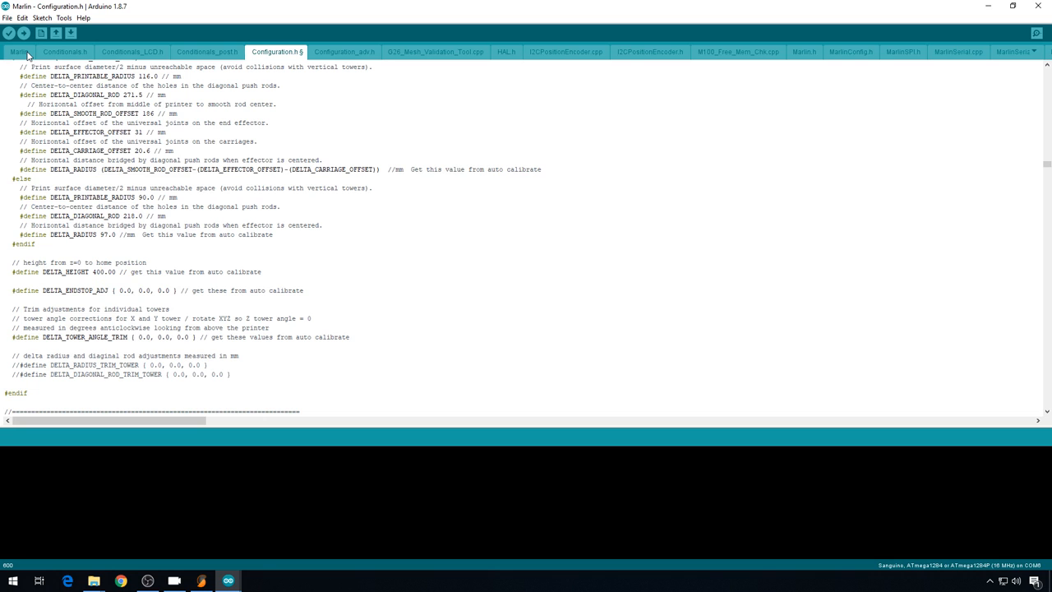
Step: Select the Arduino Mega 2560 board and COM7 port, then upload the firmware
click(64, 17)
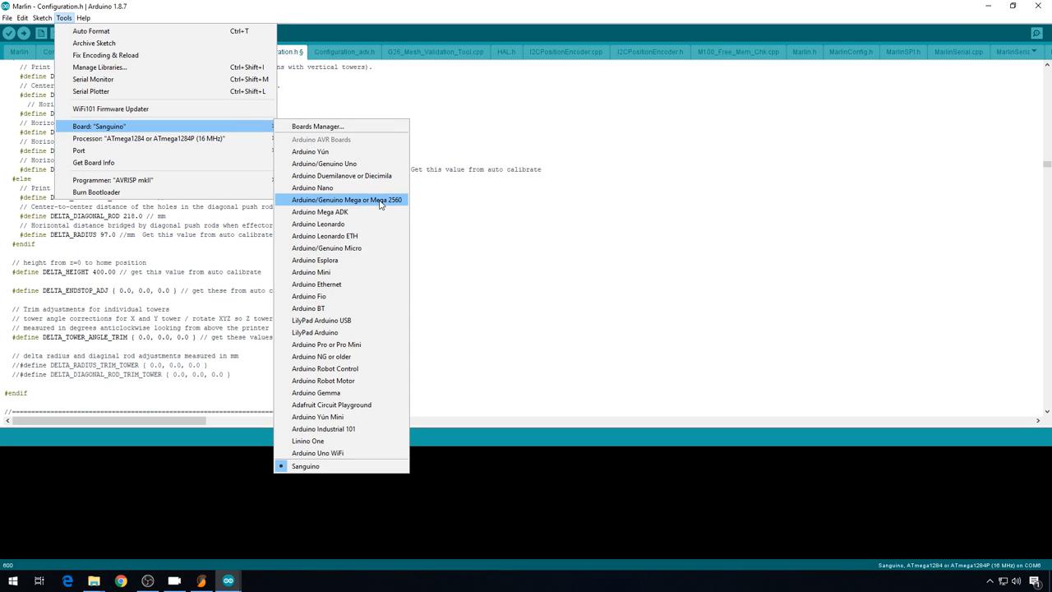
click(346, 200)
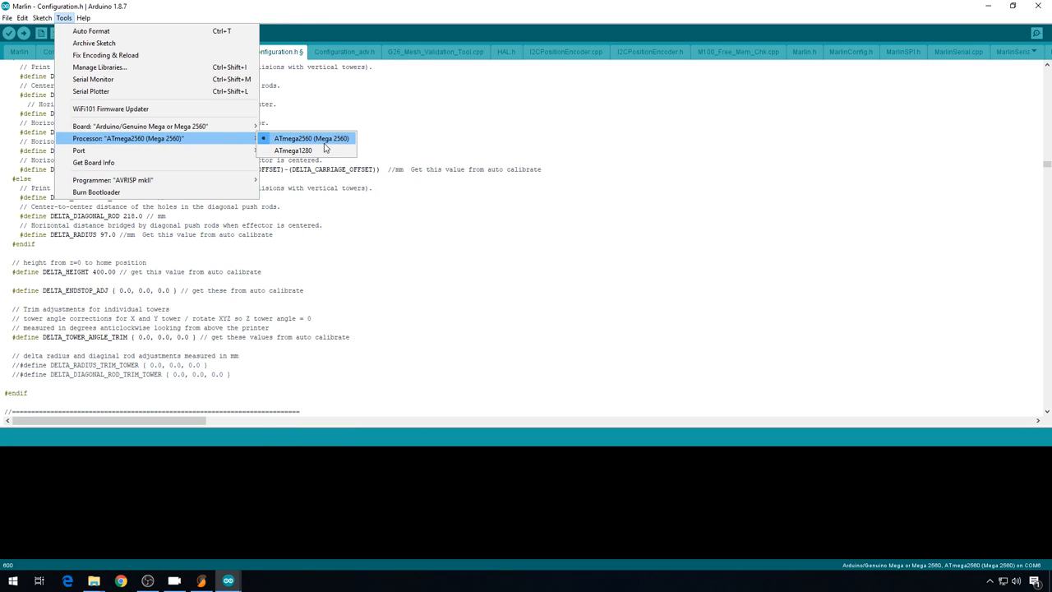
mouse_move(79, 151)
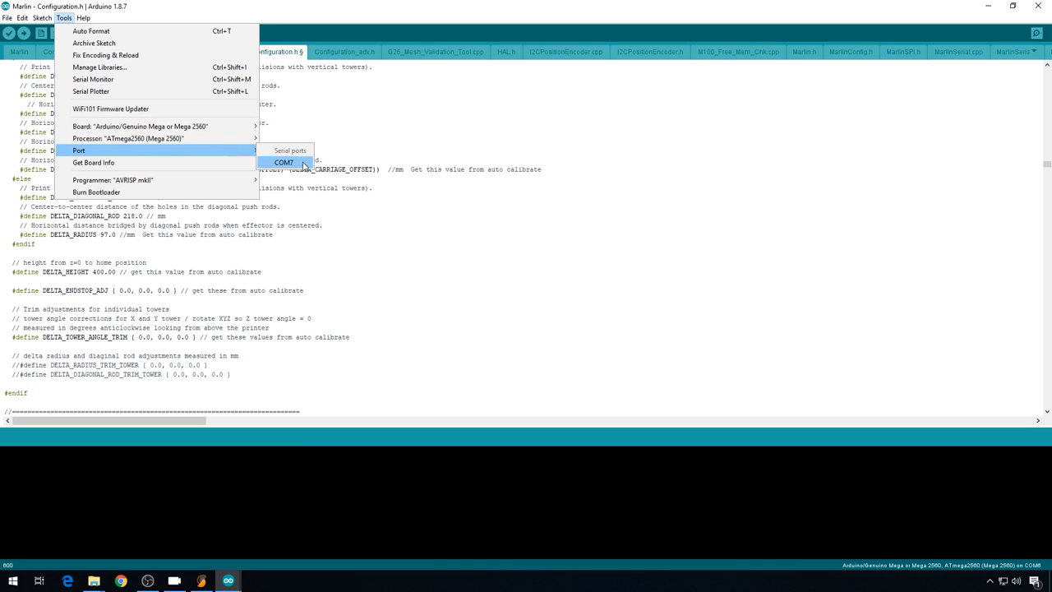
click(284, 162)
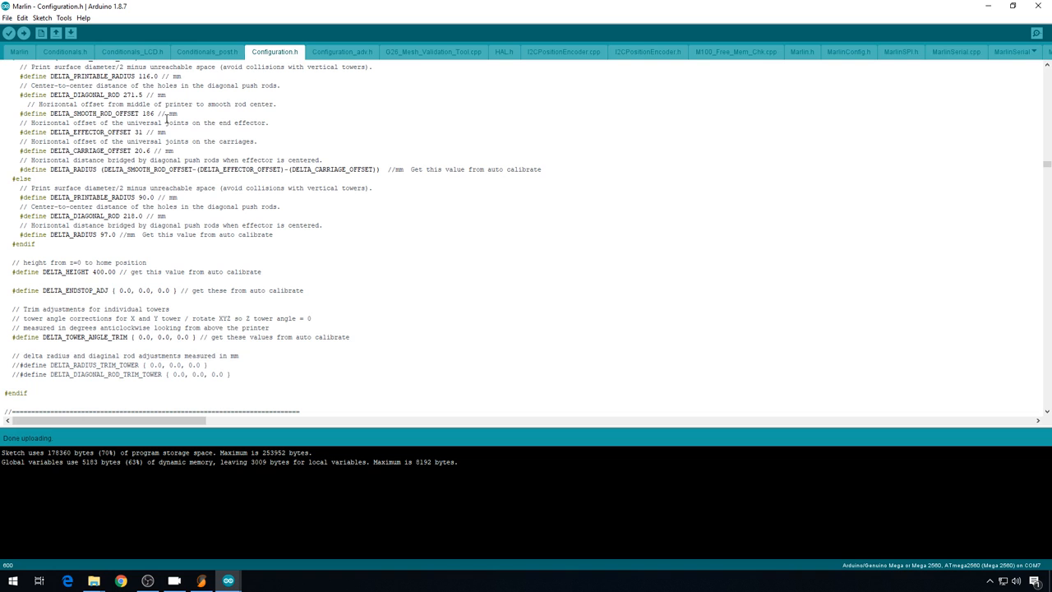
click(256, 581)
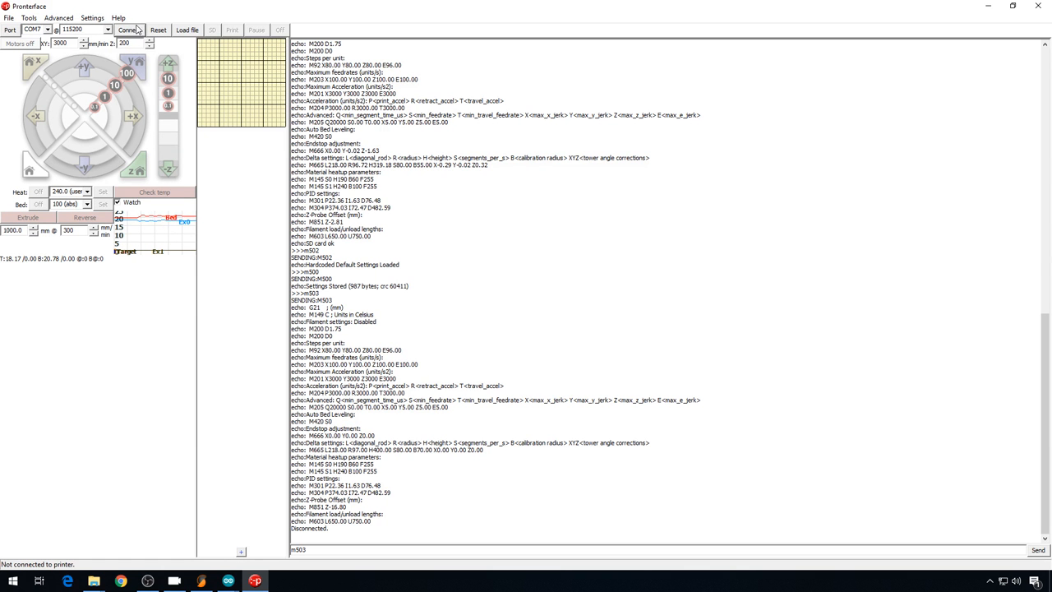
Step: Connect Pronterface and send M502 then M500 to load and store defaults
click(127, 30)
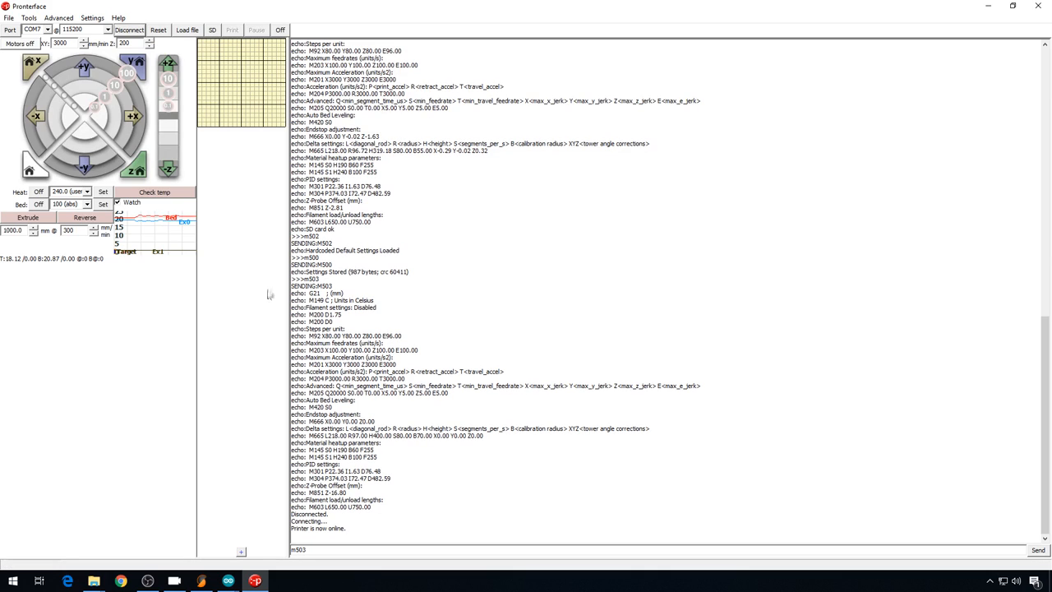
mouse_move(381, 549)
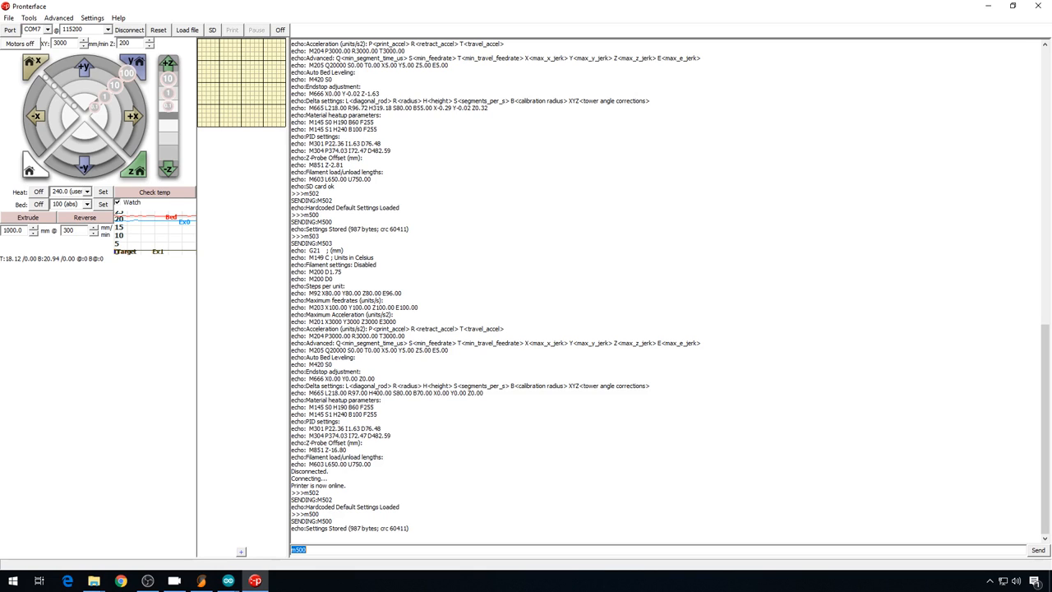
click(201, 581)
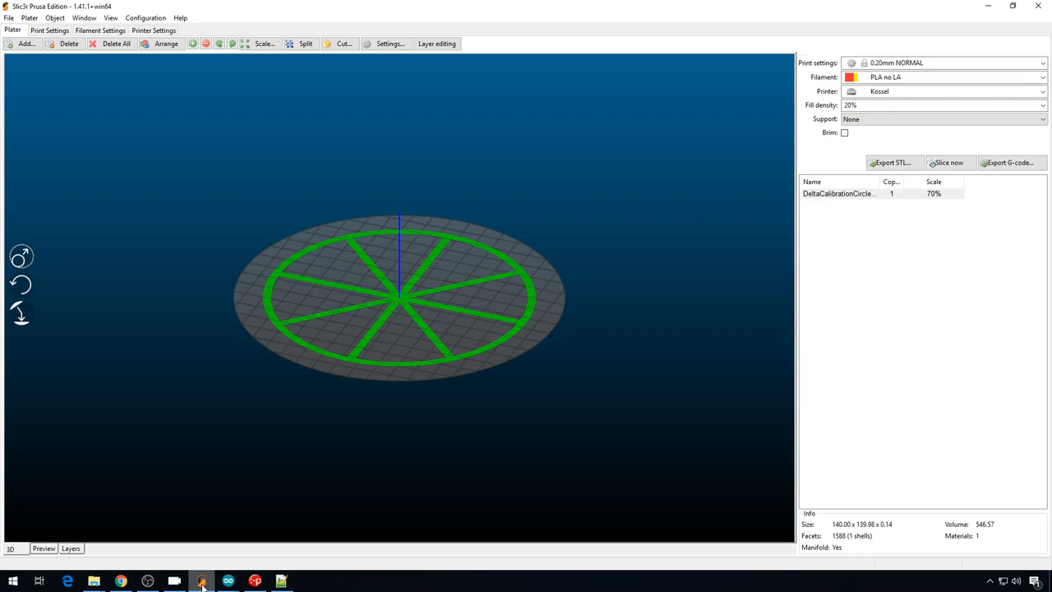
Step: Switch to Slic3r to view the DeltaCalibrationCircle plate with the Kossel profile
click(201, 581)
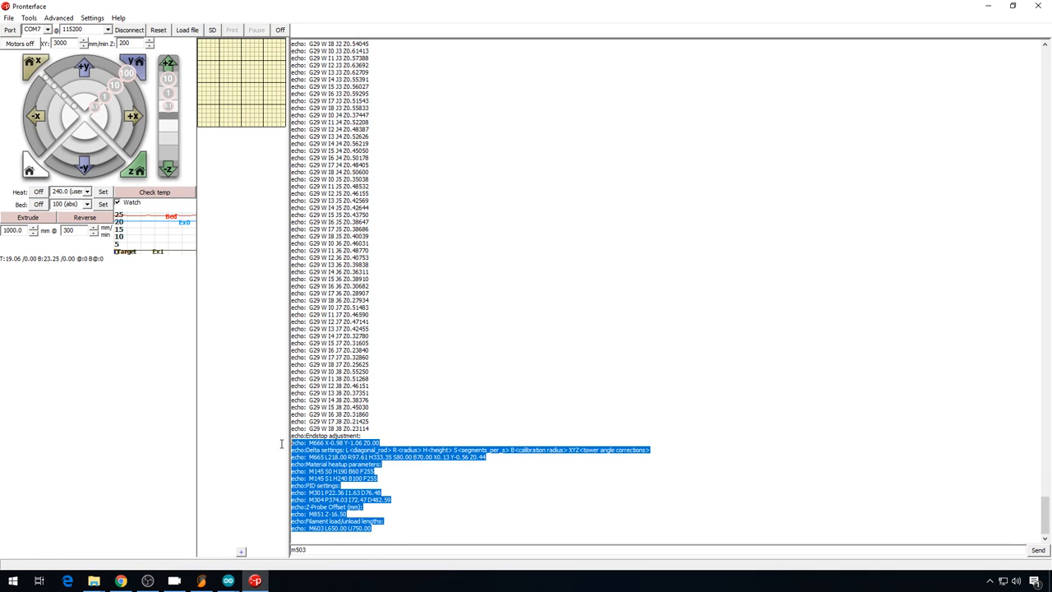
mouse_move(395, 508)
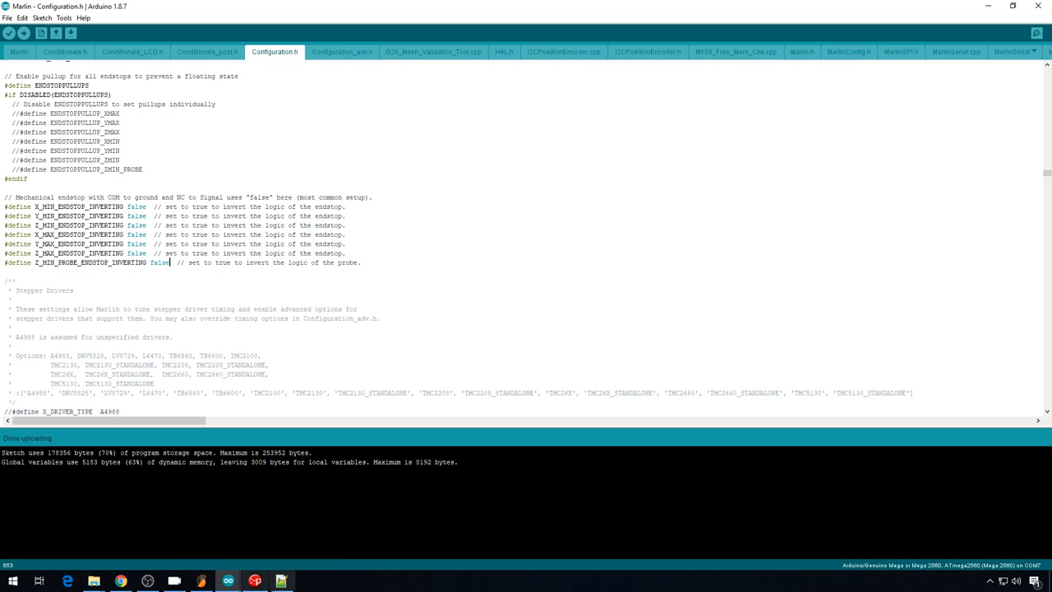
Step: Enter endstop adjustments -0.98/-1.06/0.0, diagonal rod 218.00, radius 97.61 and height toward 333
scroll(down, 3)
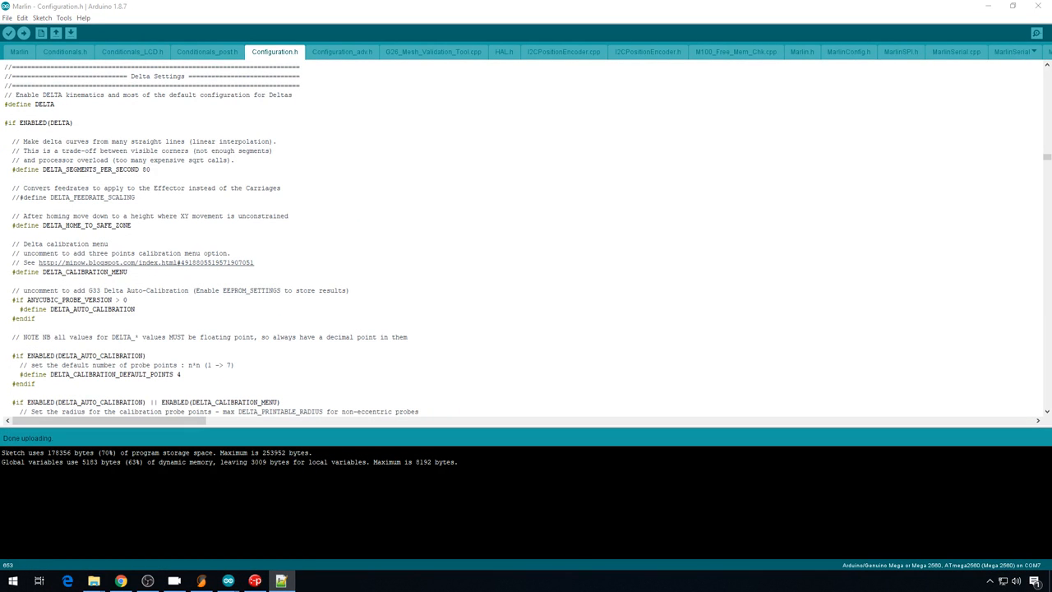
scroll(down, 3)
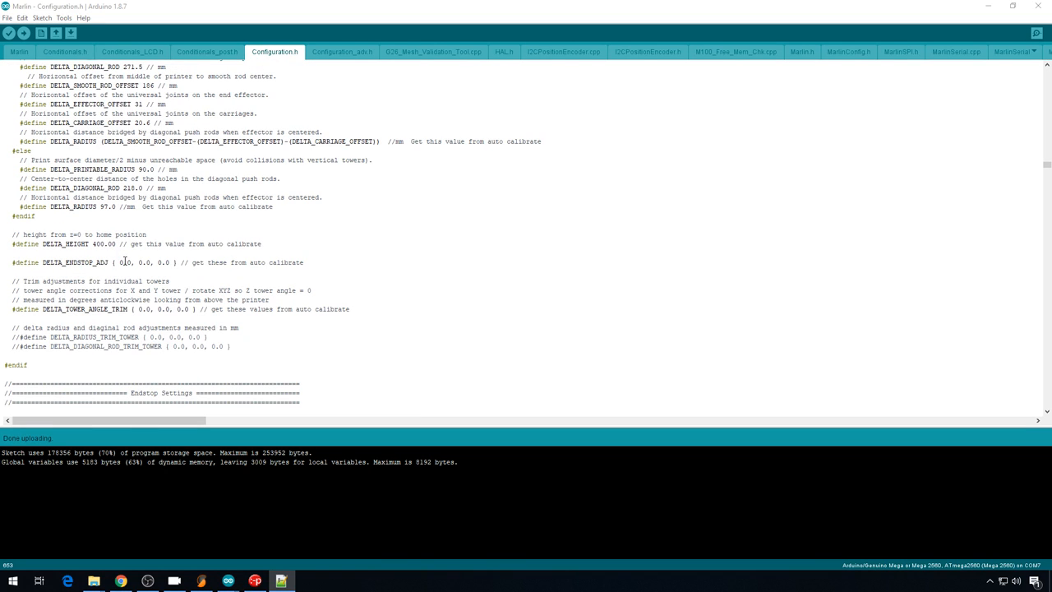
double_click(125, 262)
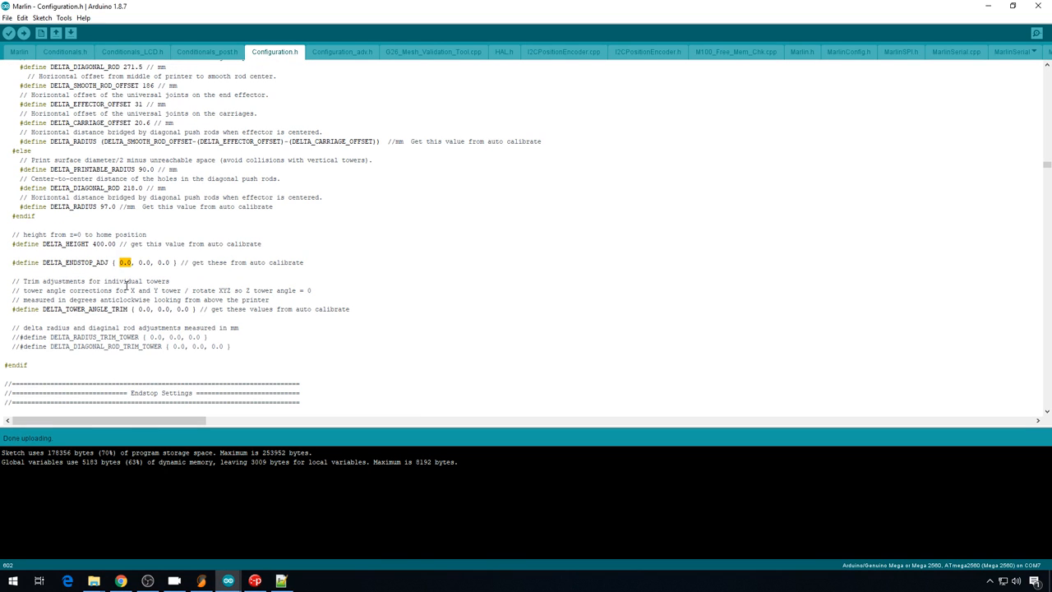
text(-0)
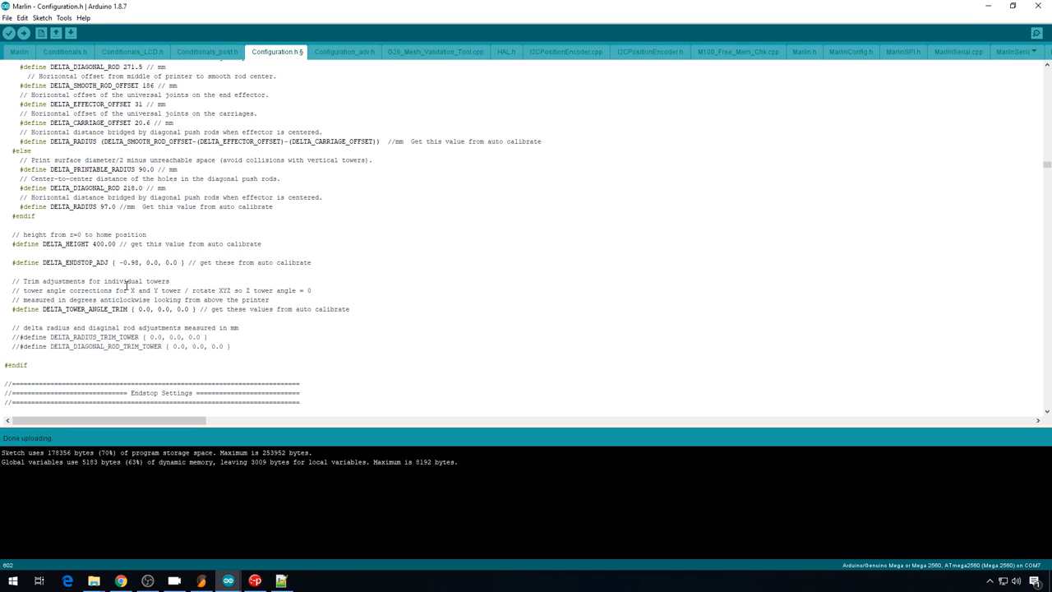
text(-1.0)
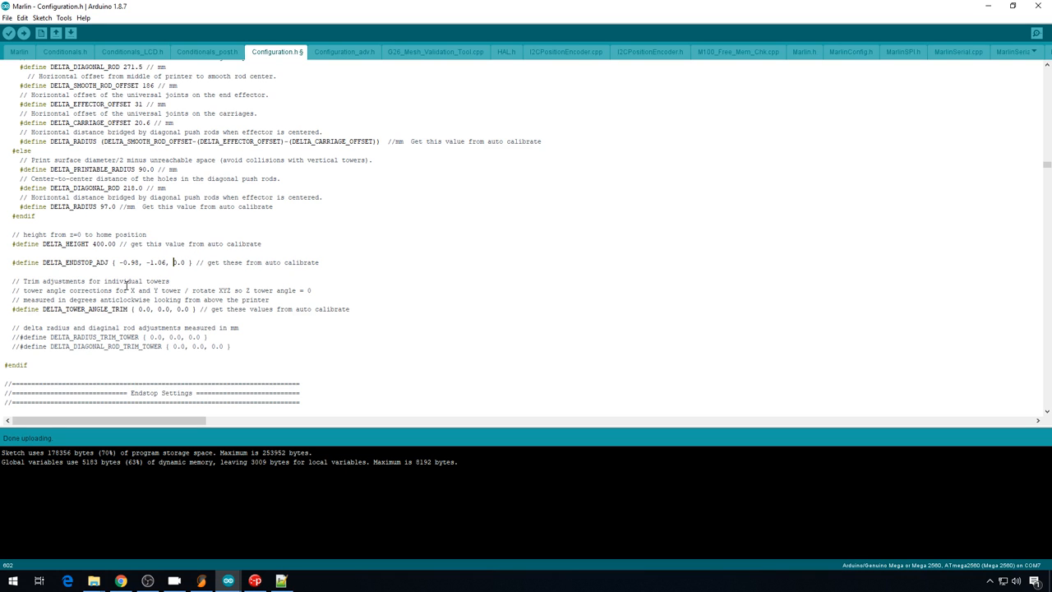
scroll(up, 3)
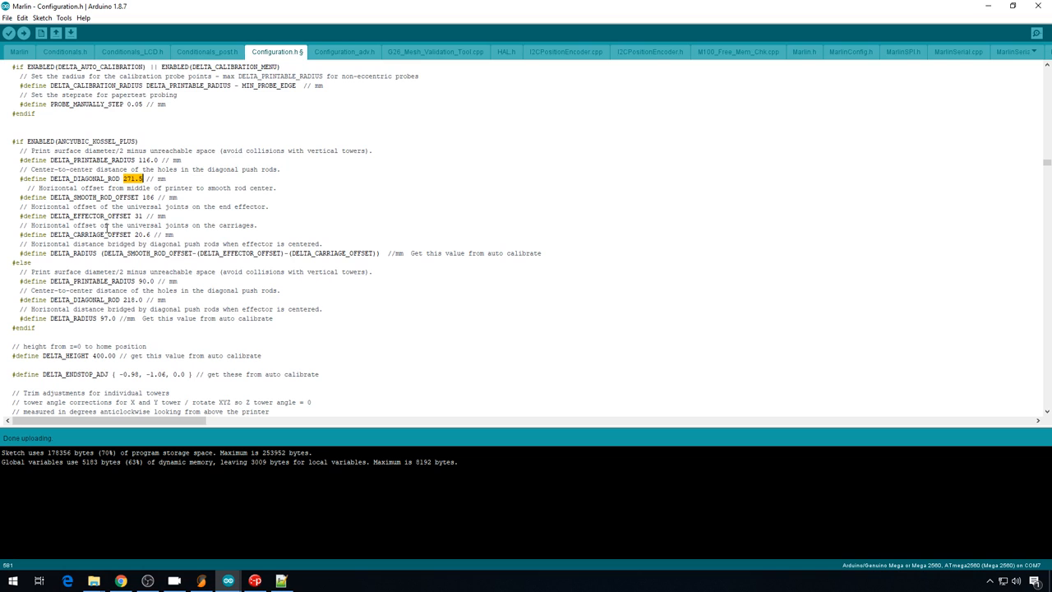
text(218.00)
text(#define DELTA_RADIUS 97.61)
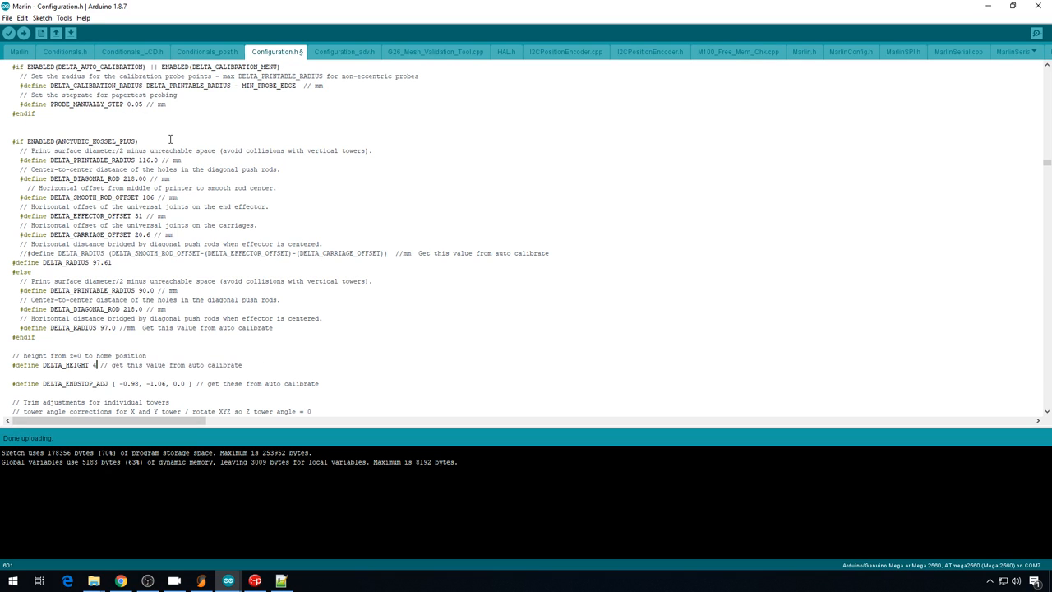
text(333)
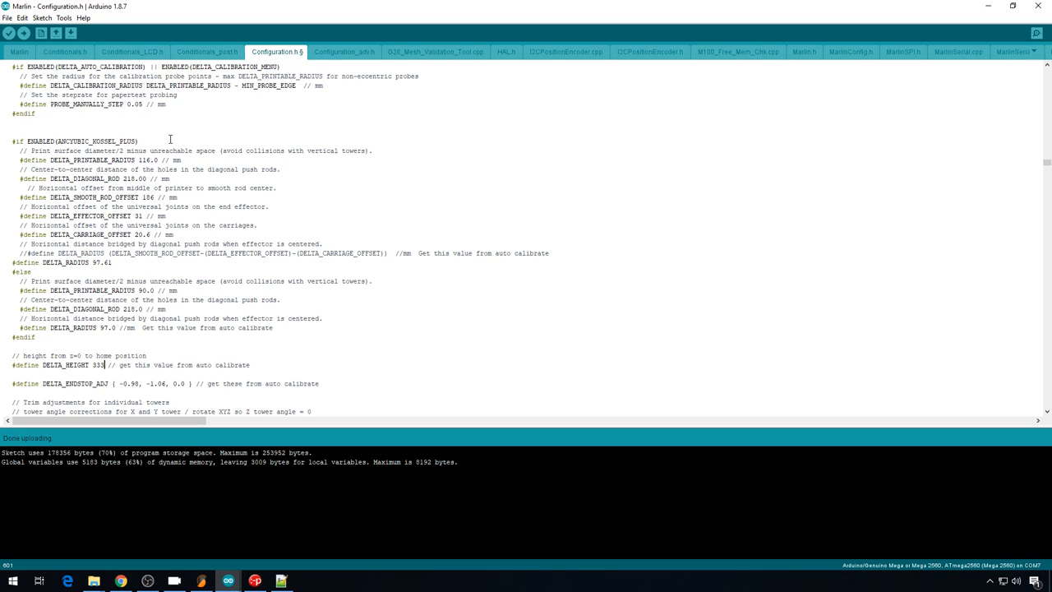
scroll(up, 3)
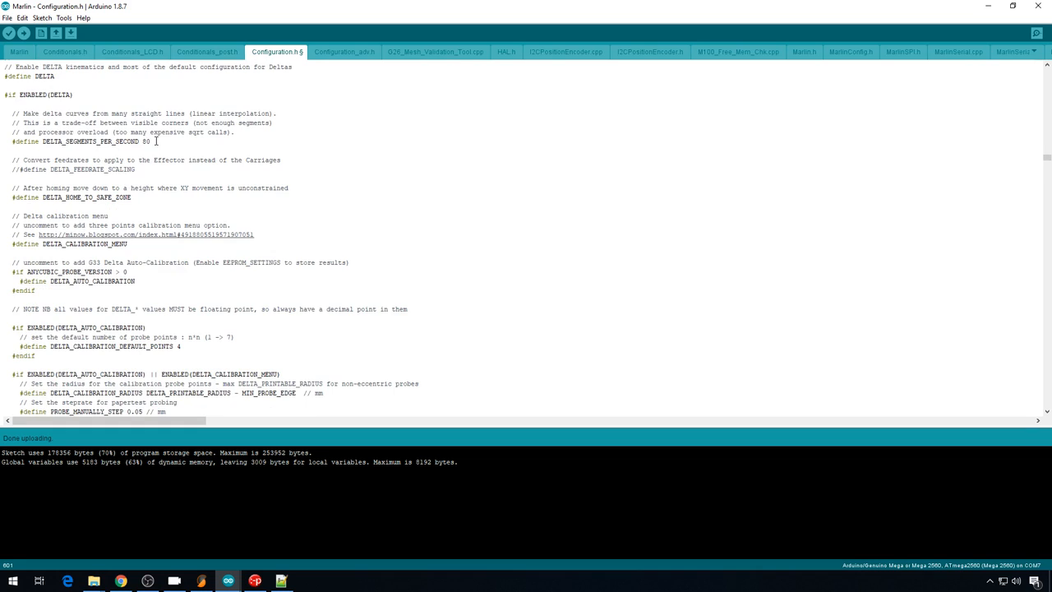
Step: Type the X, Y, Z tower angle trim corrections into DELTA_TOWER_ANGLE_TRIM, starting with 0.13
double_click(95, 141)
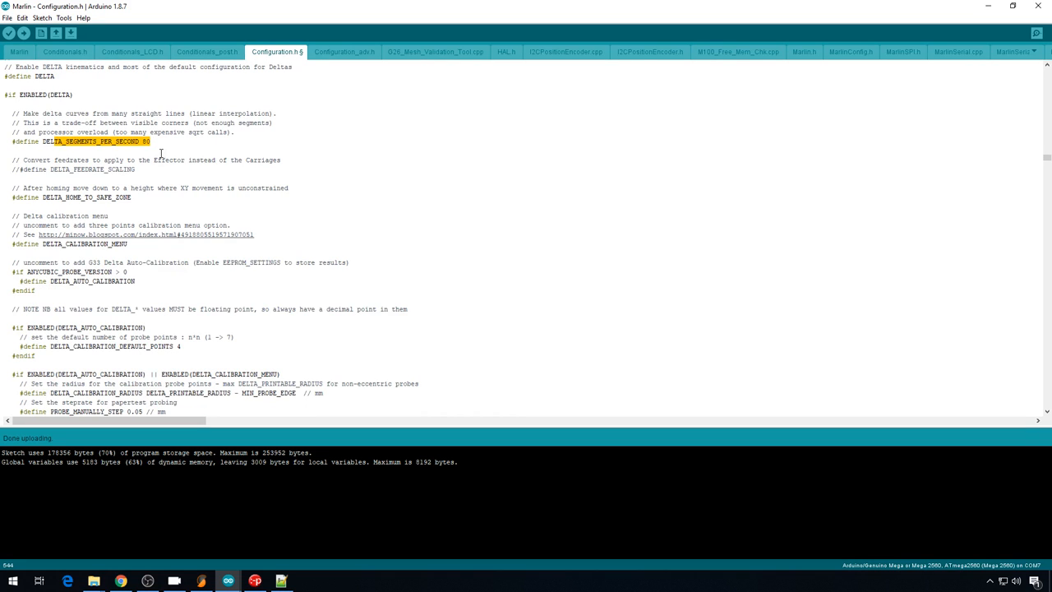
scroll(down, 3)
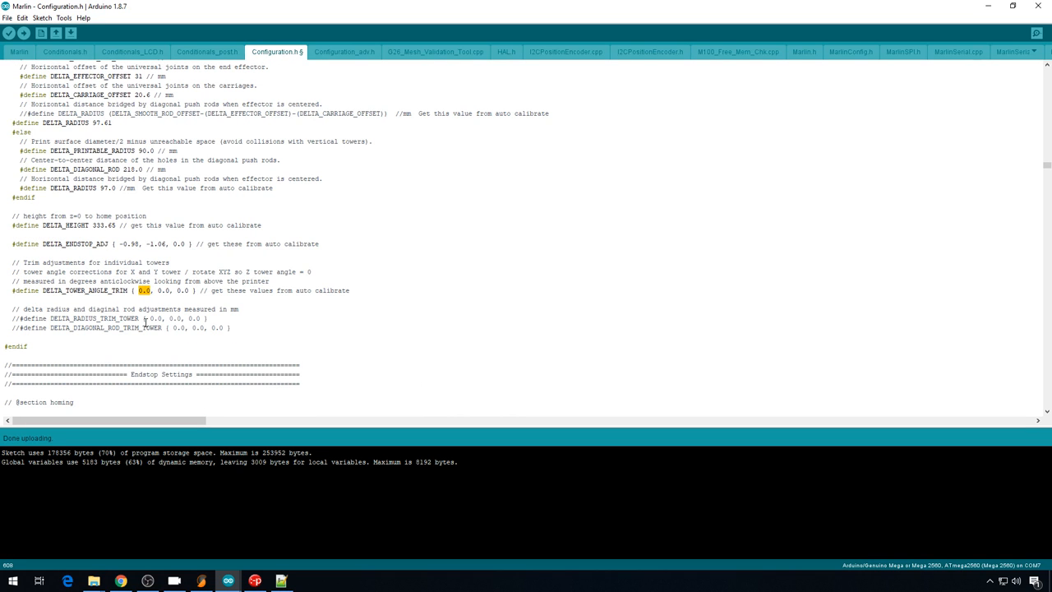
click(141, 290)
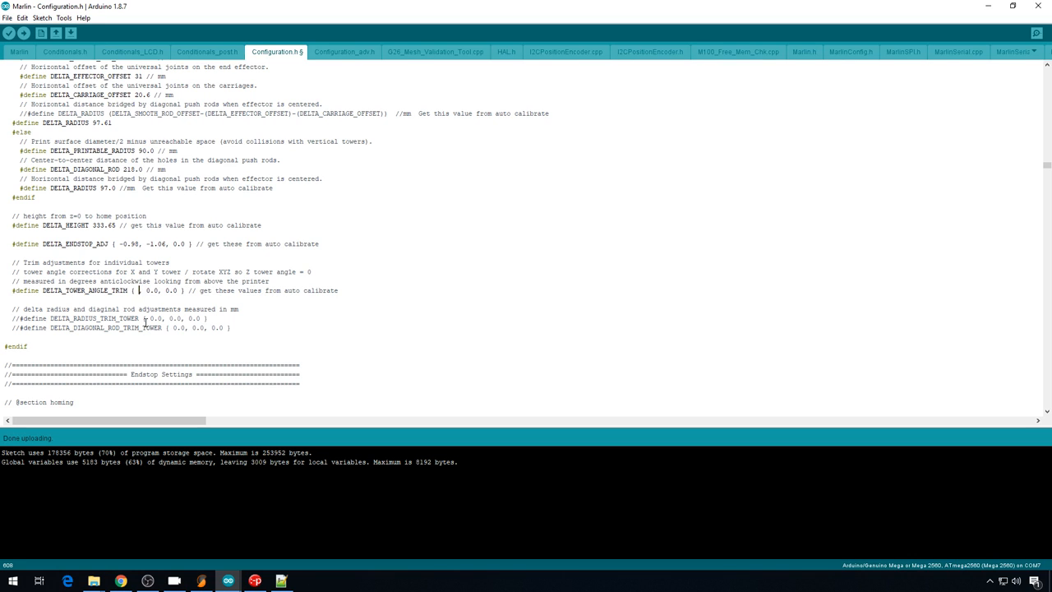
text(0.13,)
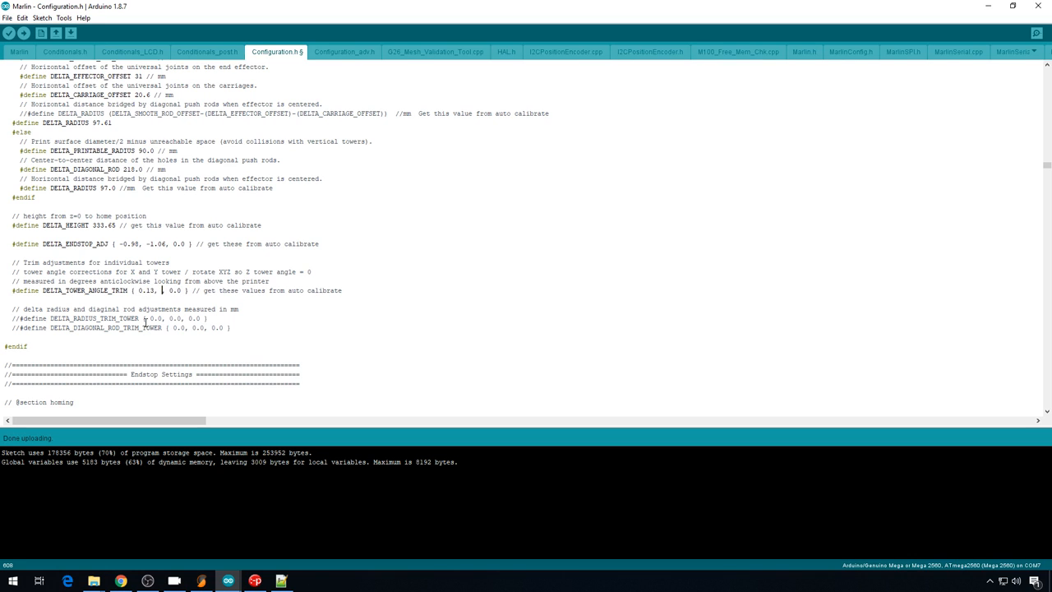
text(-0)
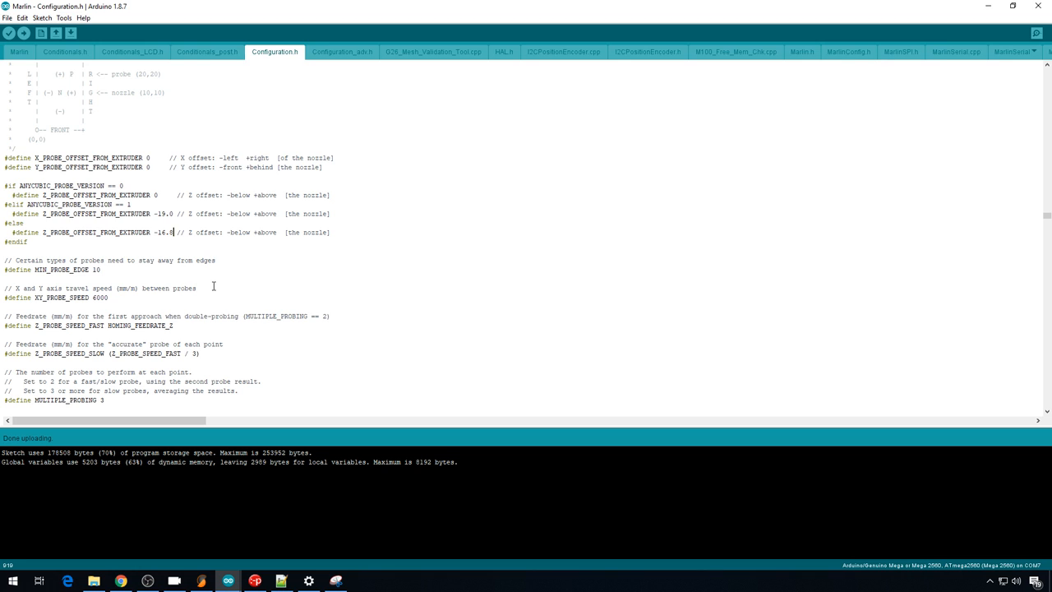
Step: Edit Z_PROBE_OFFSET_FROM_EXTRUDER from -16.8, then review the endstop and leveling options
key(BackSpace)
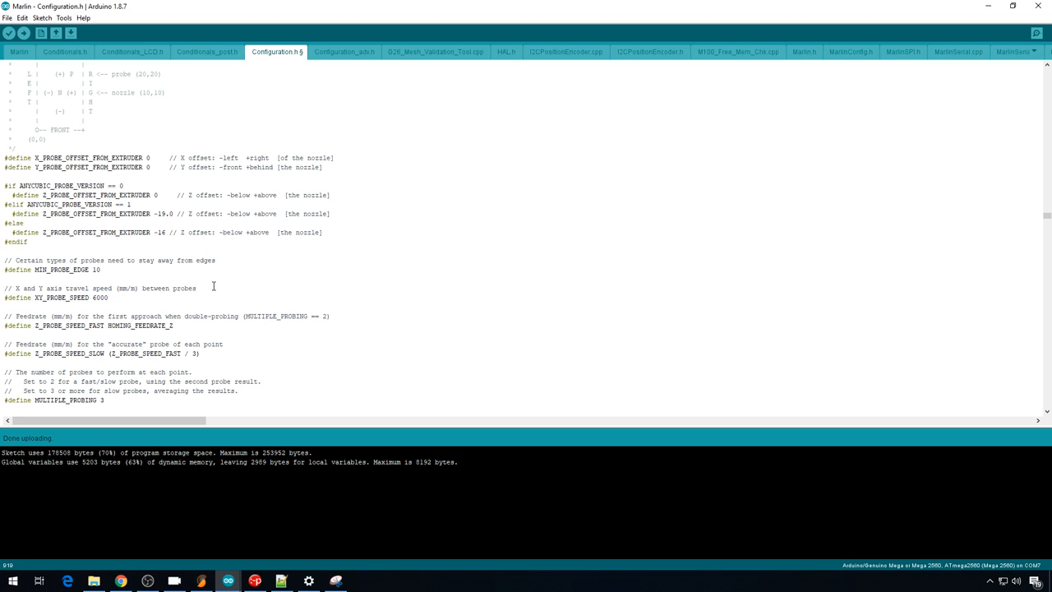
click(162, 232)
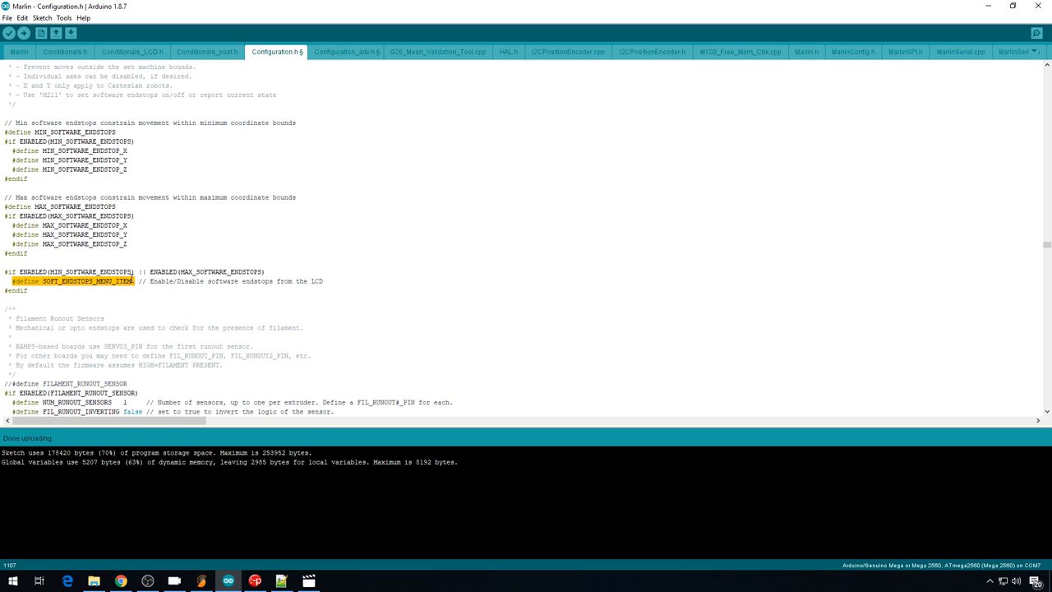
scroll(up, 3)
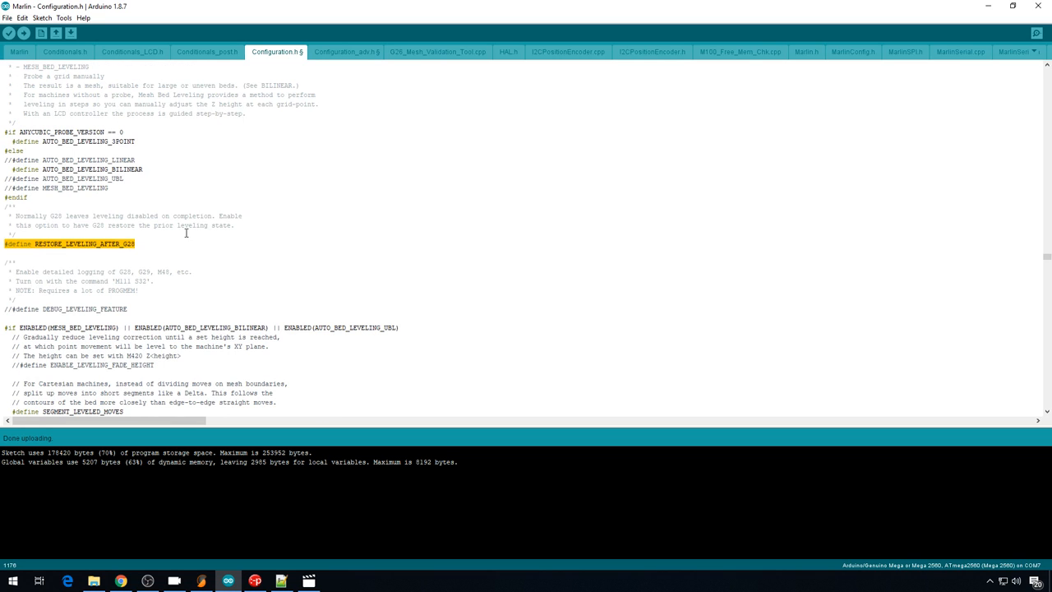